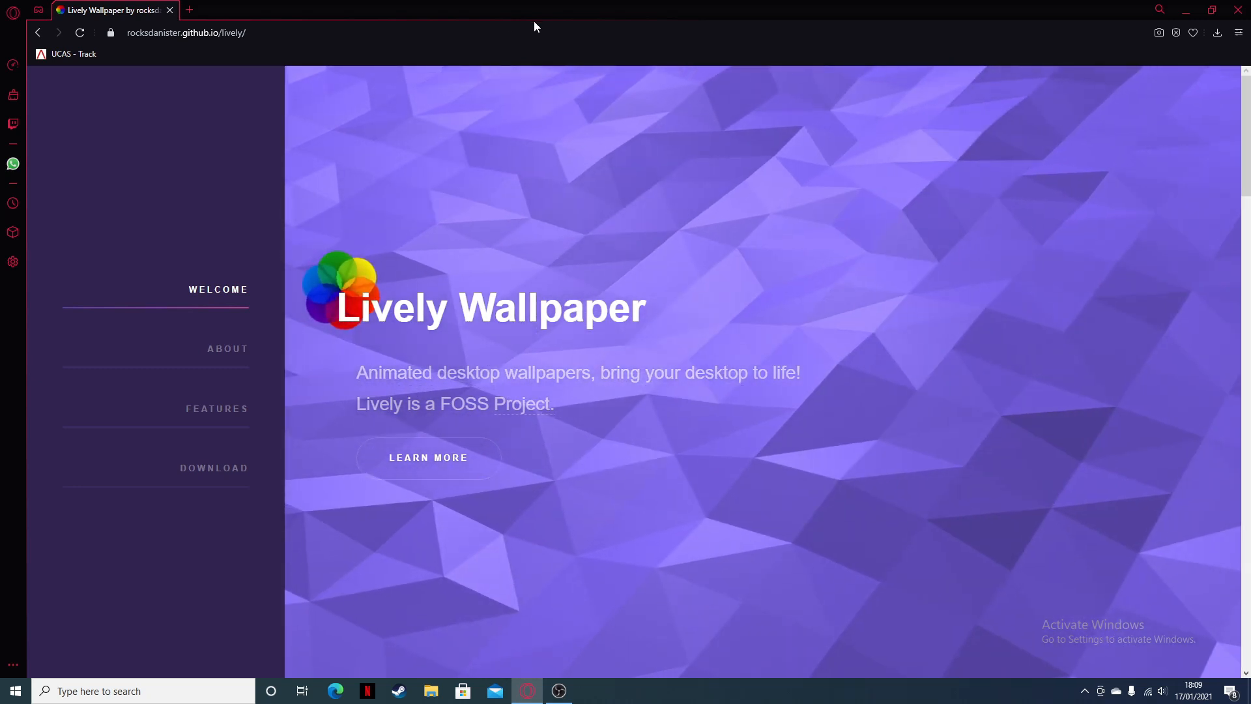
Download the Lively Wallpaper installer (lively_setup_x86_full_v1180.exe) from the site's download section
left_click(186, 32)
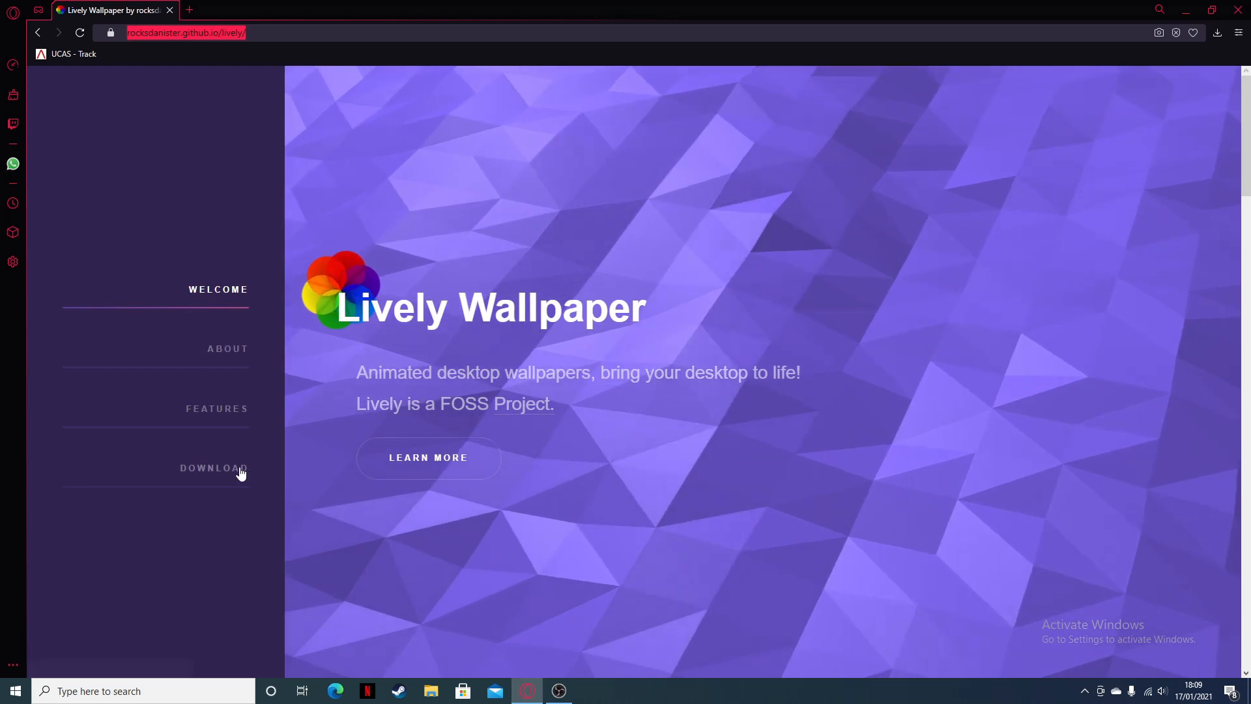
left_click(213, 468)
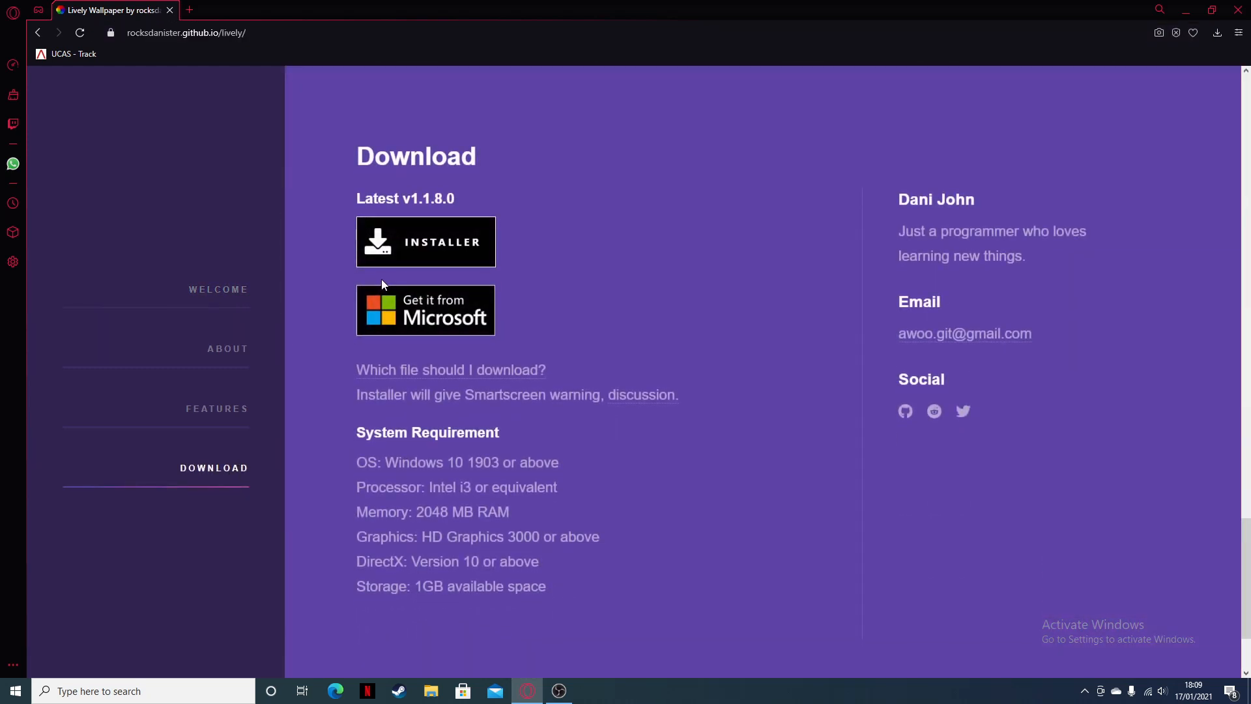
mouse_move(371, 312)
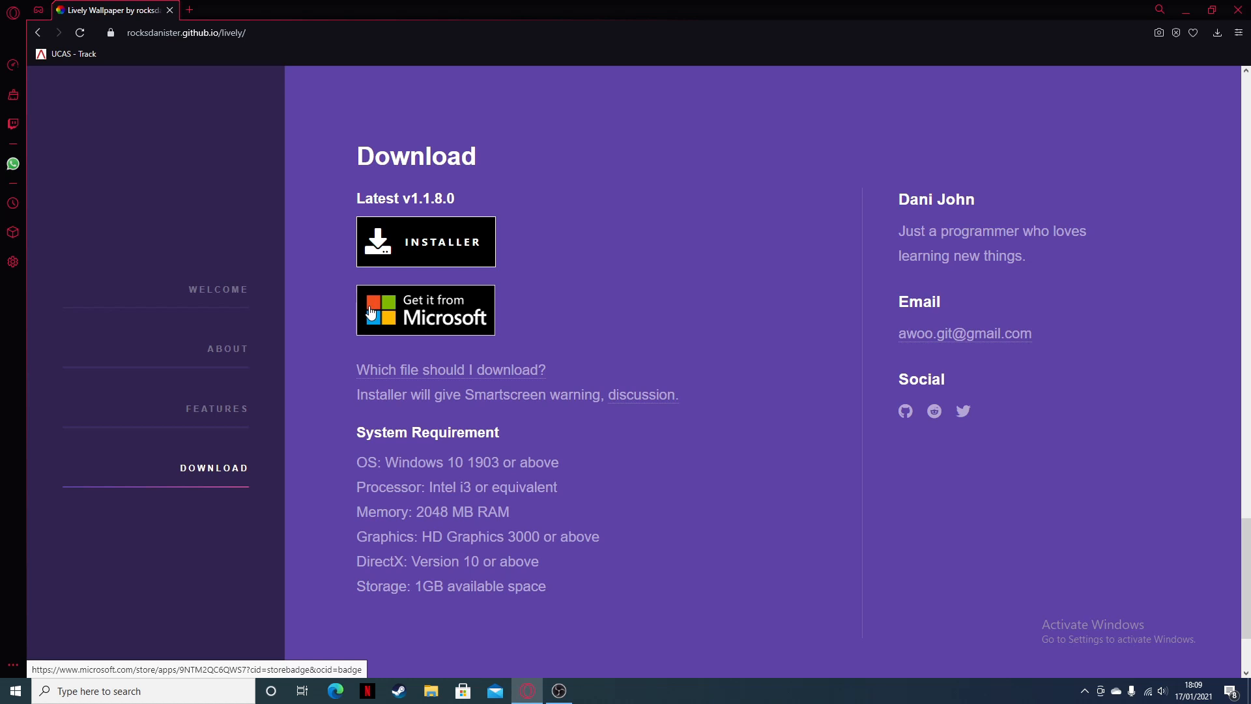
left_click(425, 242)
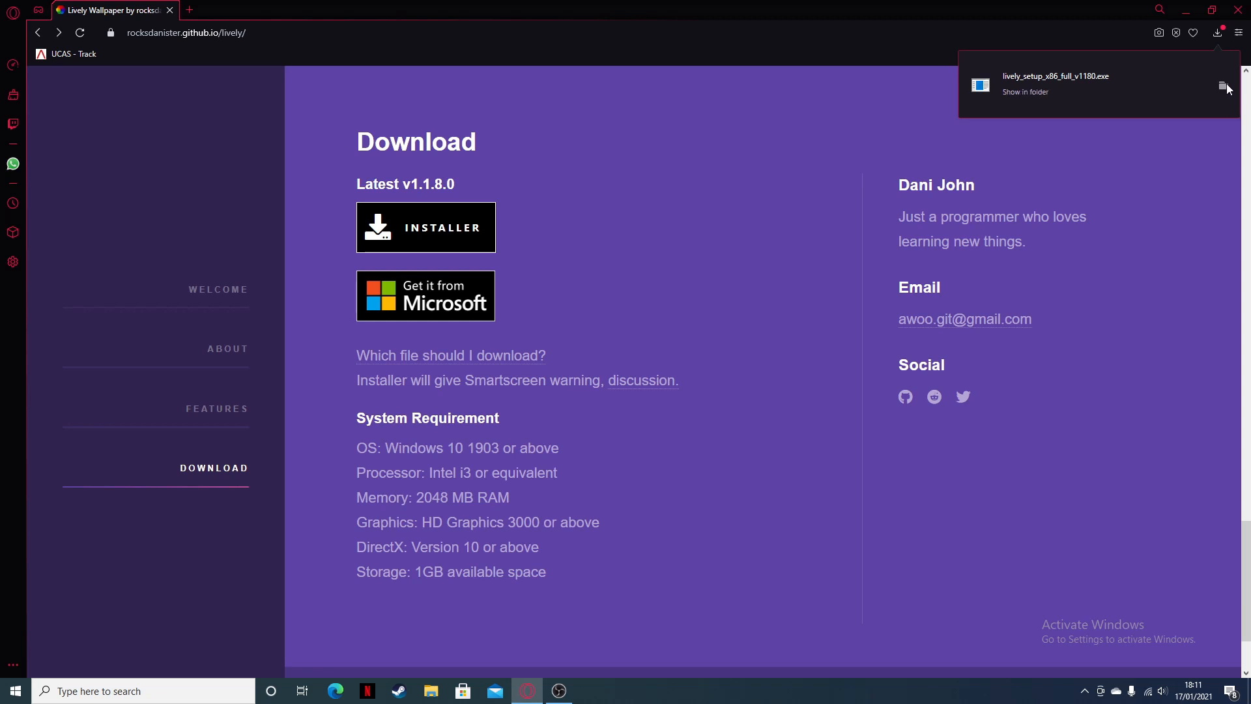
Launch the Lively installer for the current user in English and accept the licence
left_click(1026, 91)
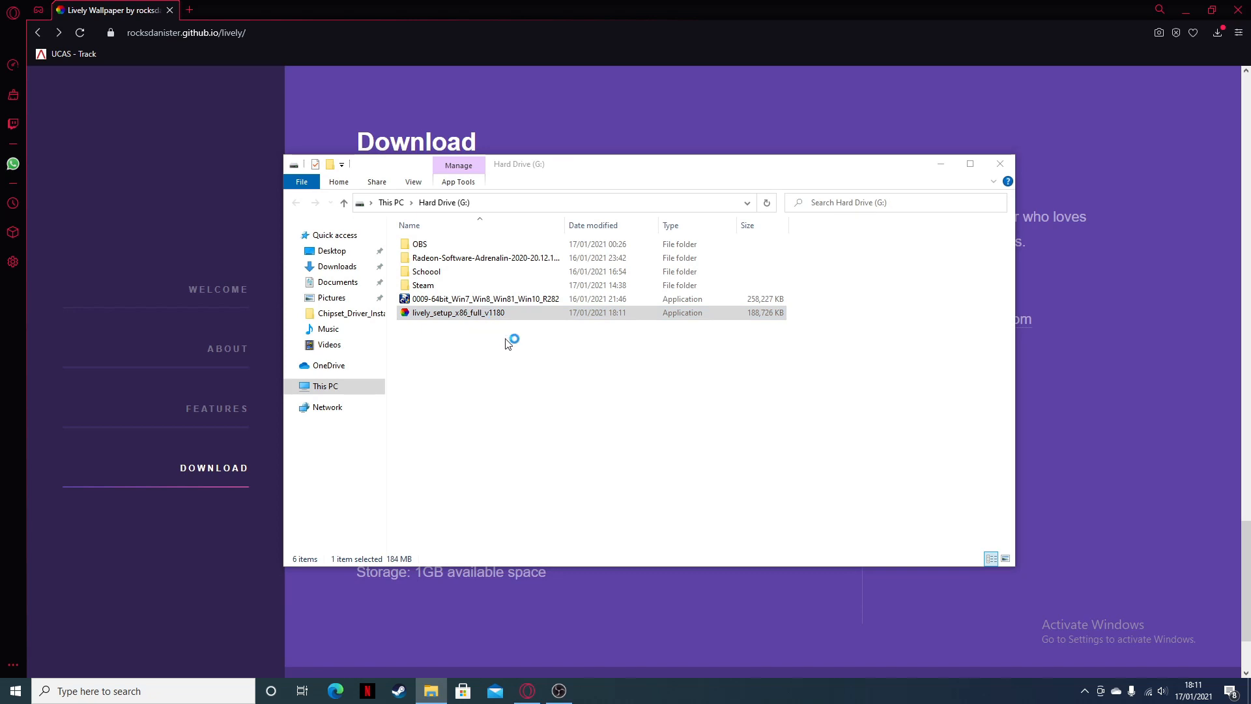
double_click(457, 312)
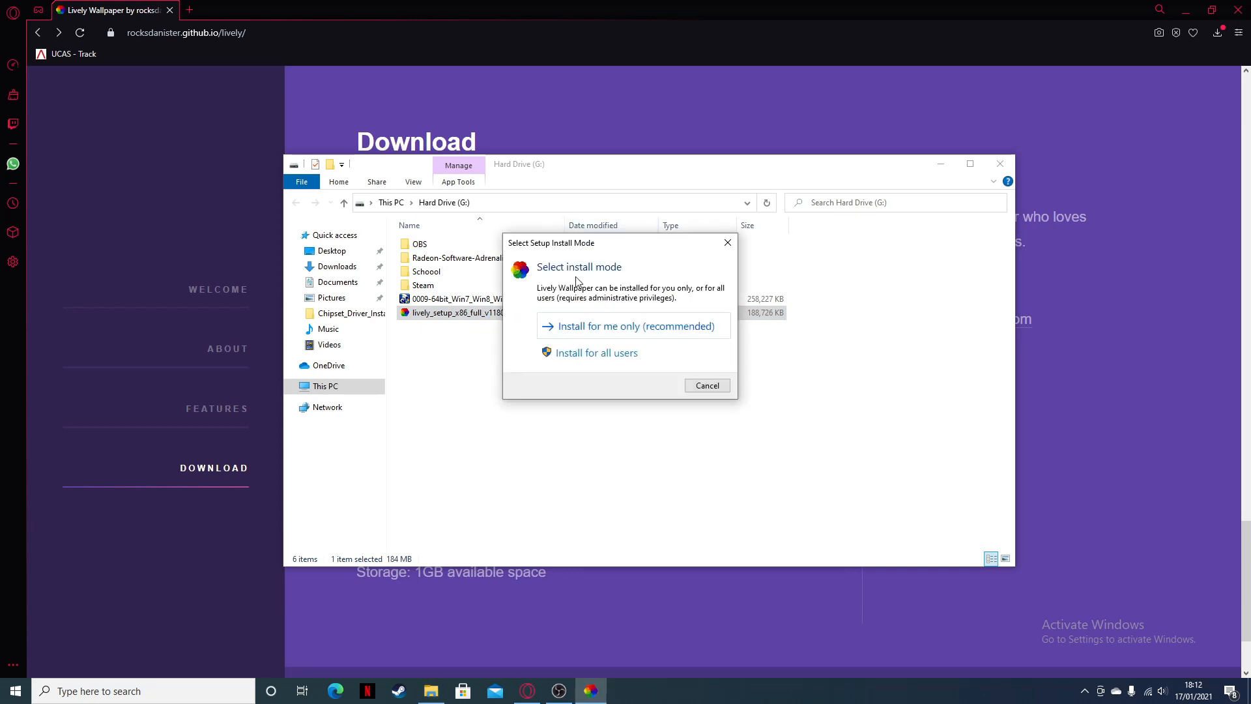
left_click(630, 326)
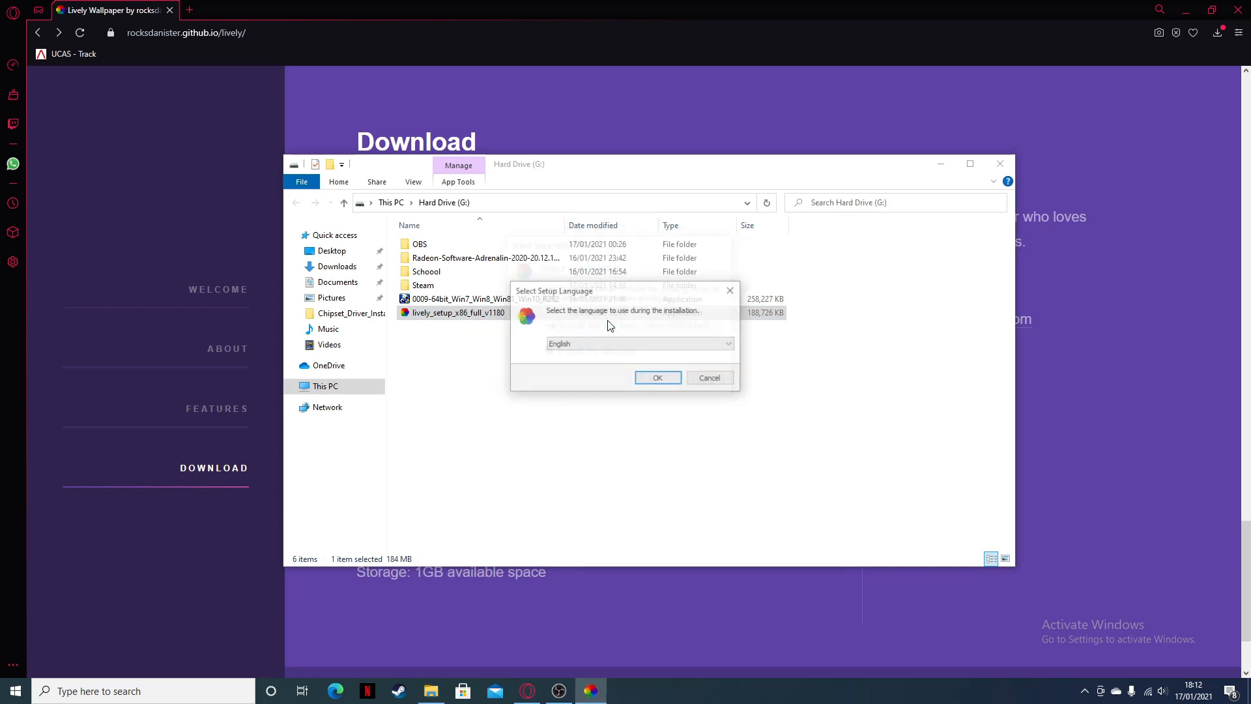
left_click(657, 378)
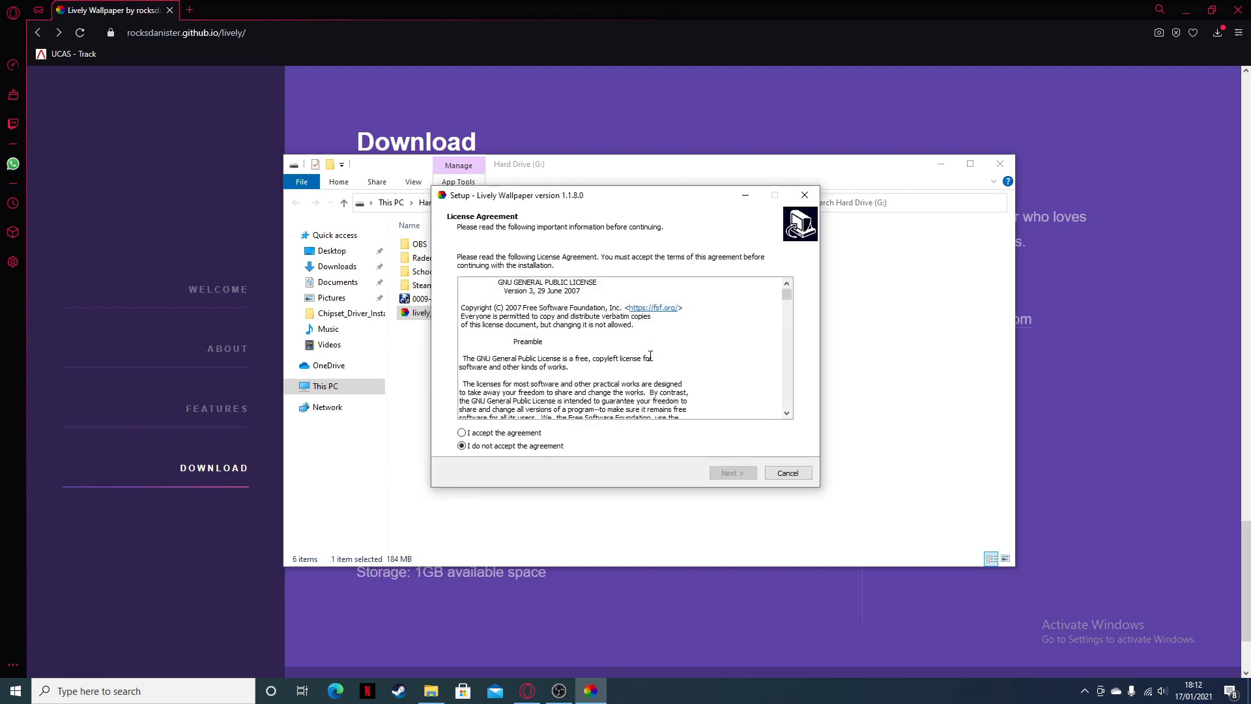
left_click(462, 433)
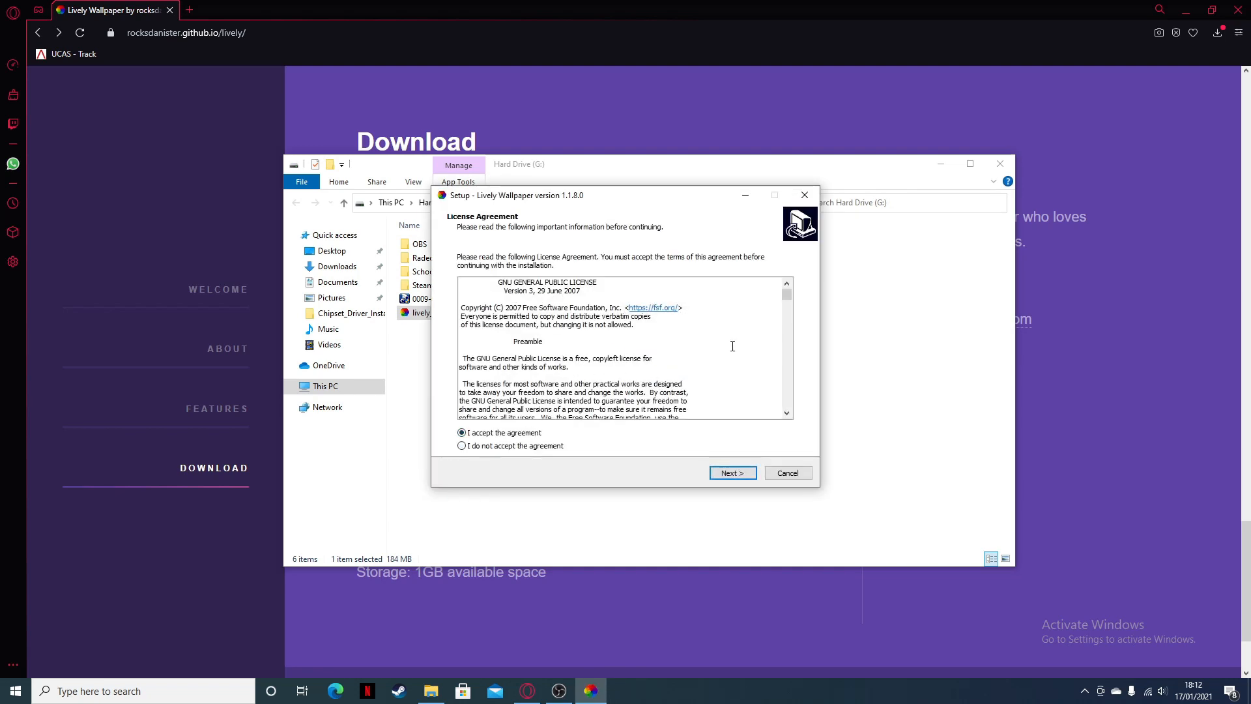
scroll("down", 3)
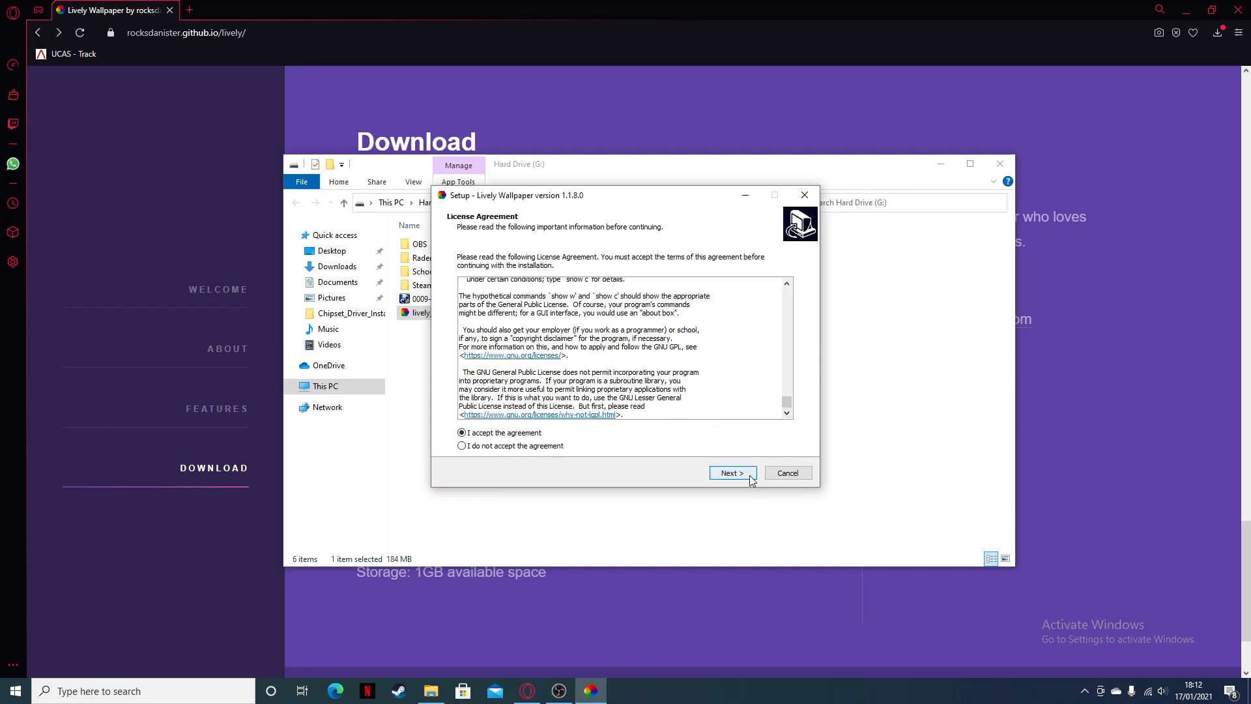
left_click(732, 473)
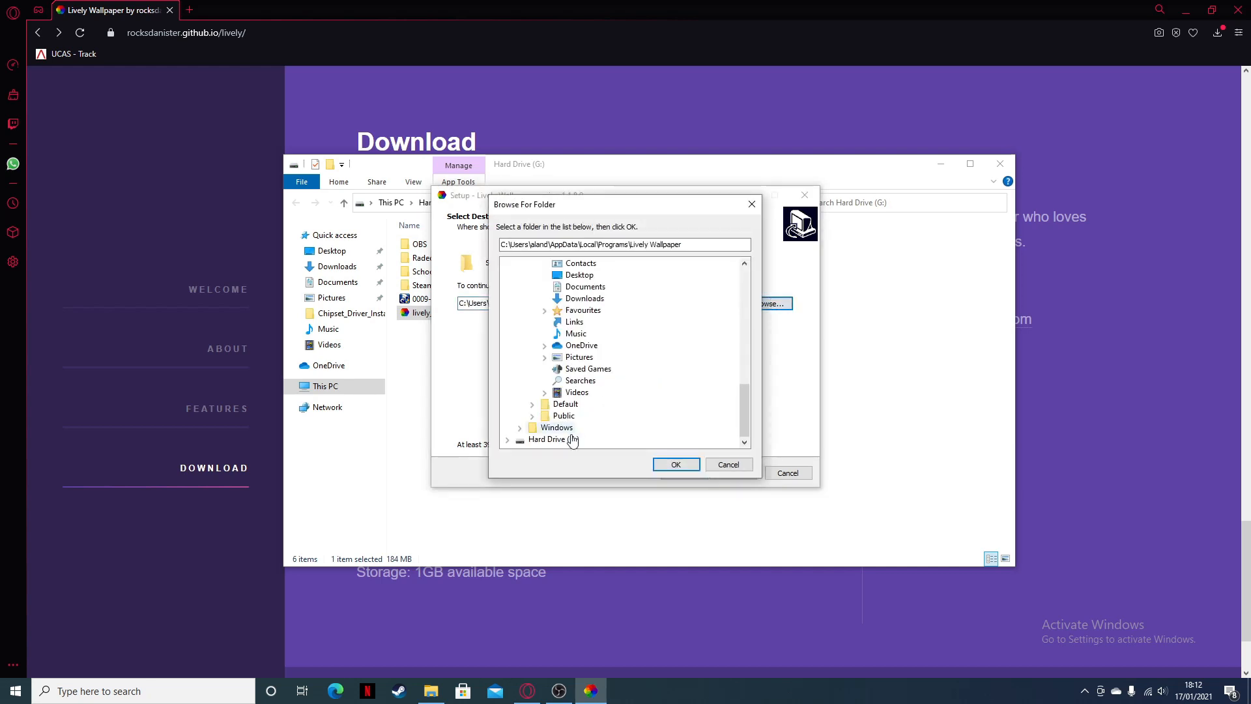
Set the install folder to G:\Lively Wallpaper and skip the desktop shortcut
left_click(675, 465)
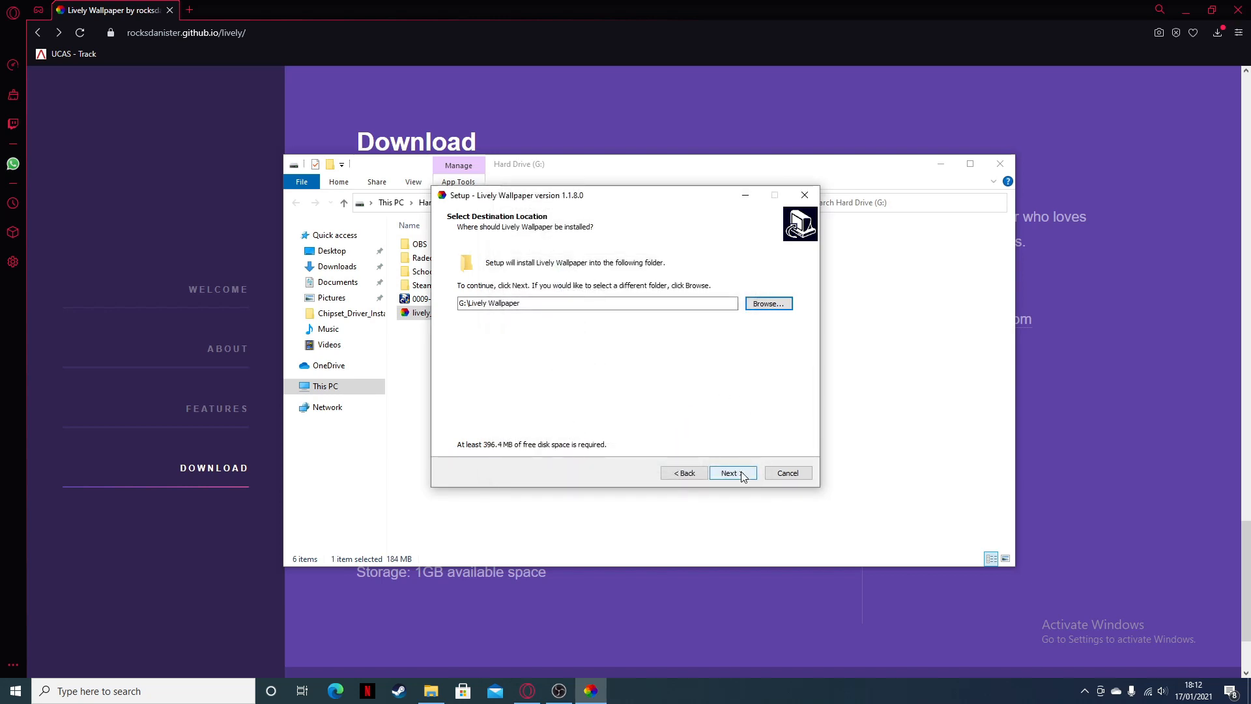
left_click(731, 473)
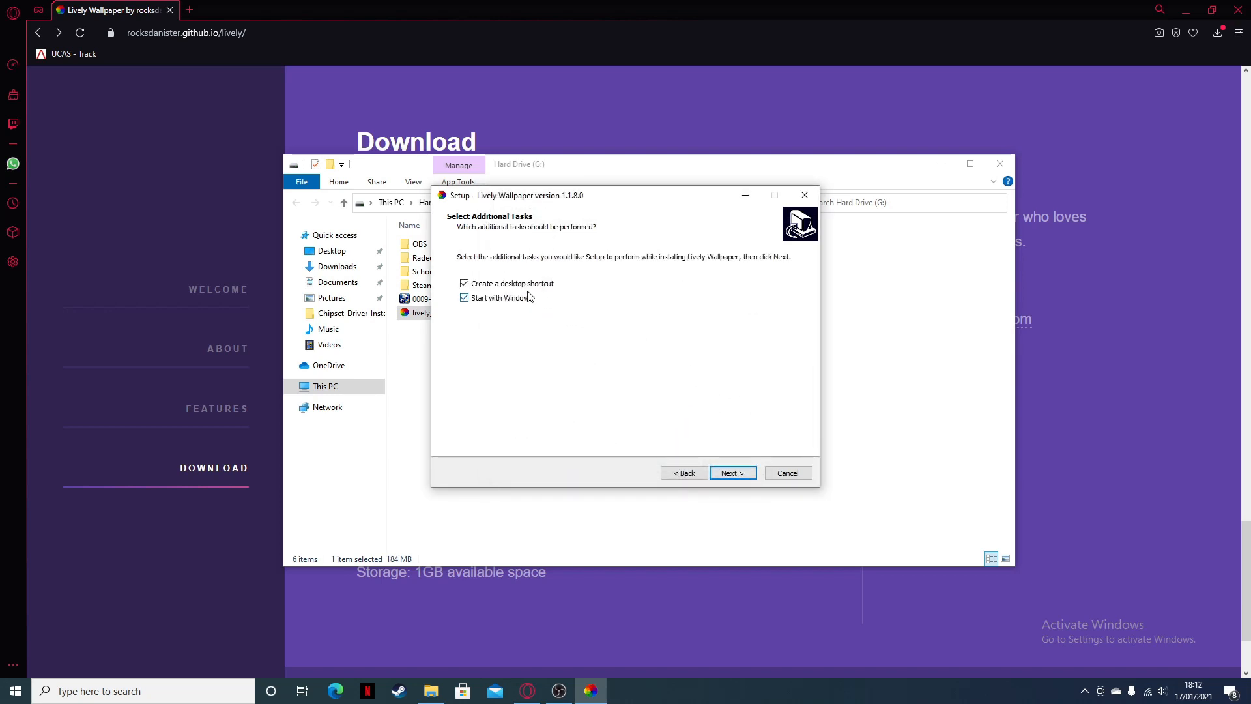
left_click(463, 284)
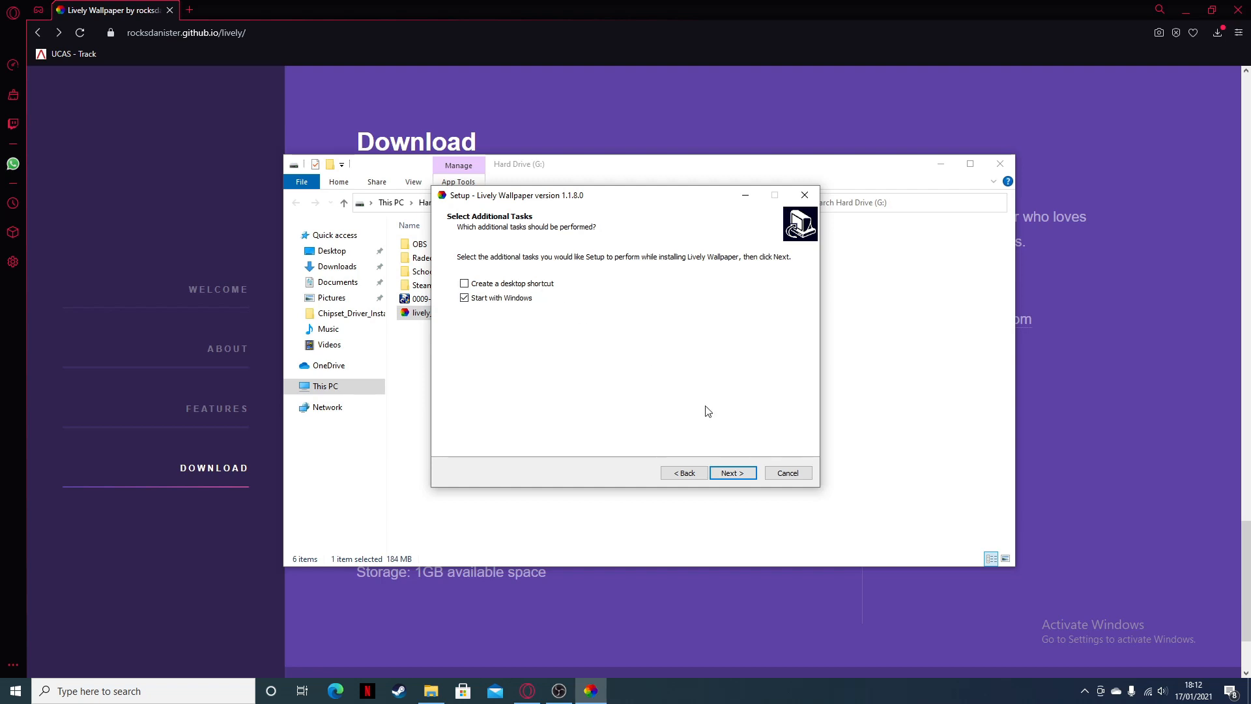
Start the install and agree to the Visual C++ 2015-2019 (x86) licence terms
left_click(732, 472)
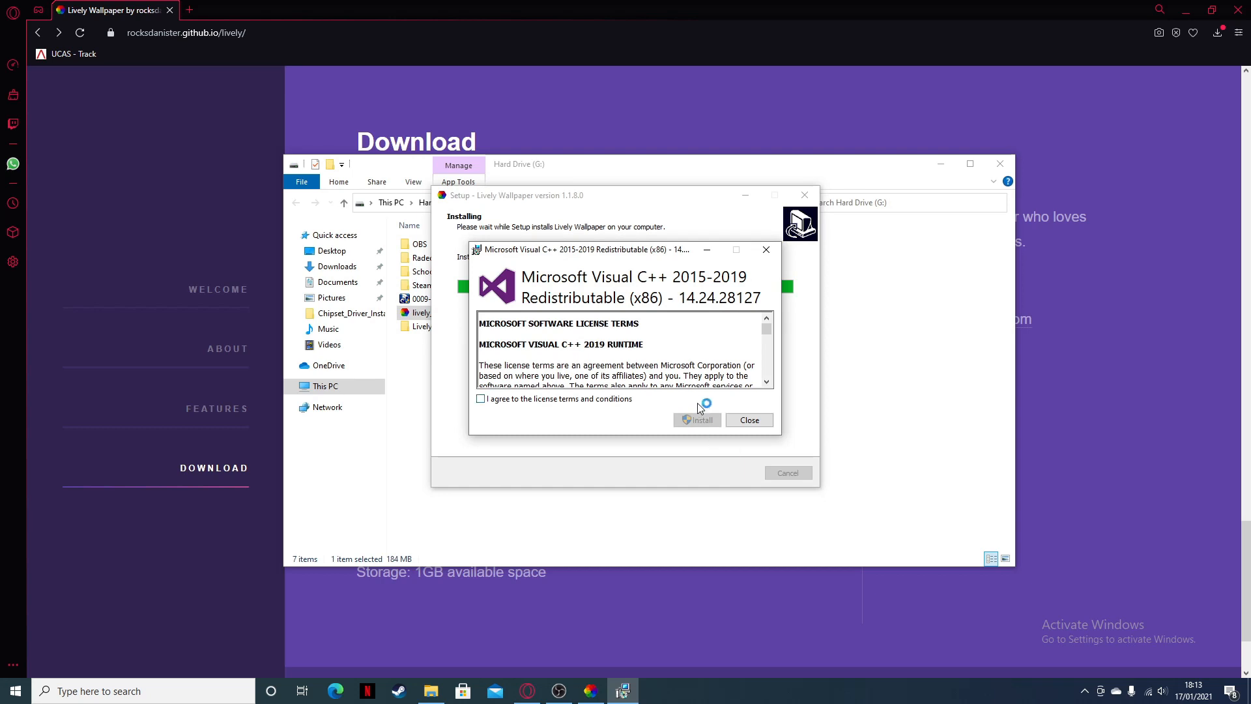
mouse_move(672, 309)
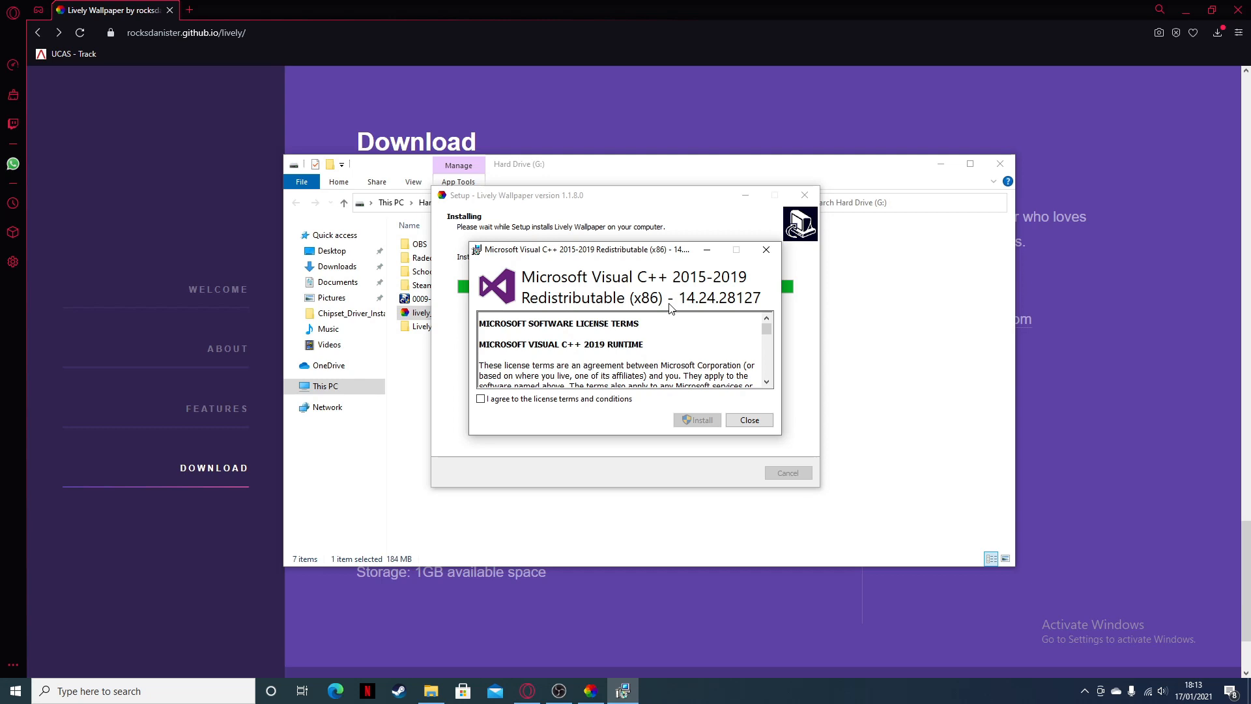
mouse_move(669, 310)
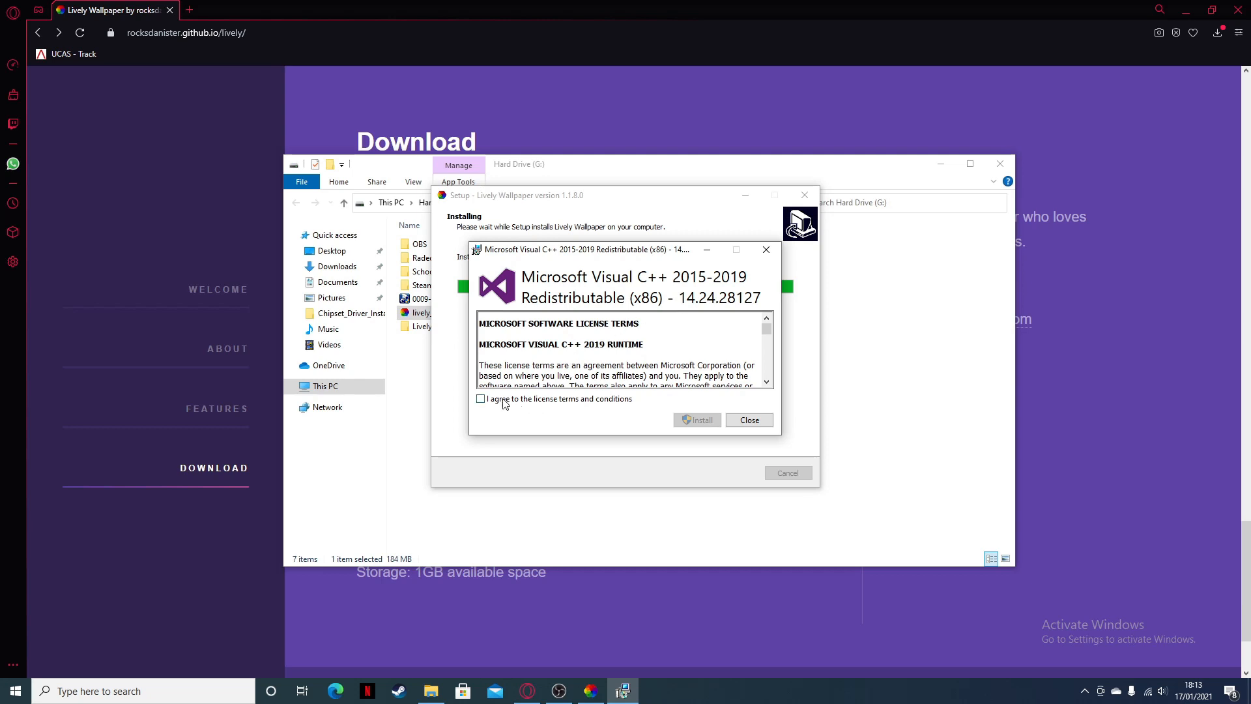
left_click(696, 419)
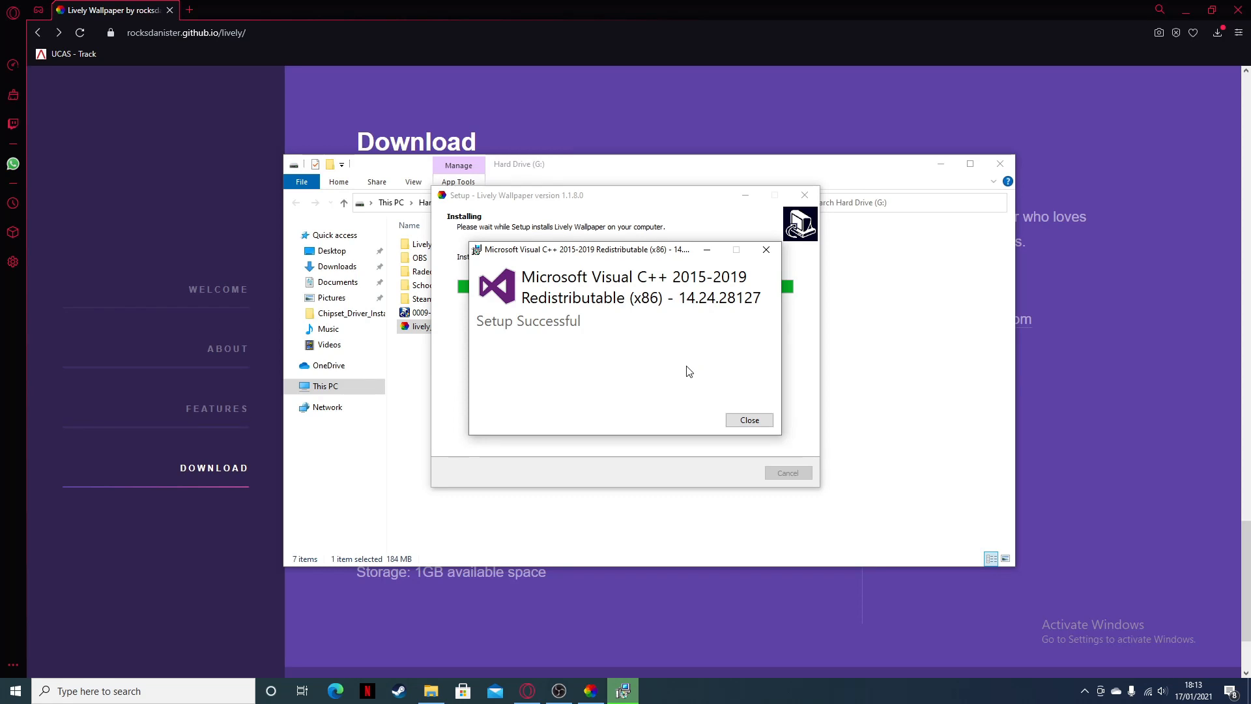
Dismiss the Visual C++ success message, then install and close Desktop Runtime 3.1.9 (x86)
left_click(747, 420)
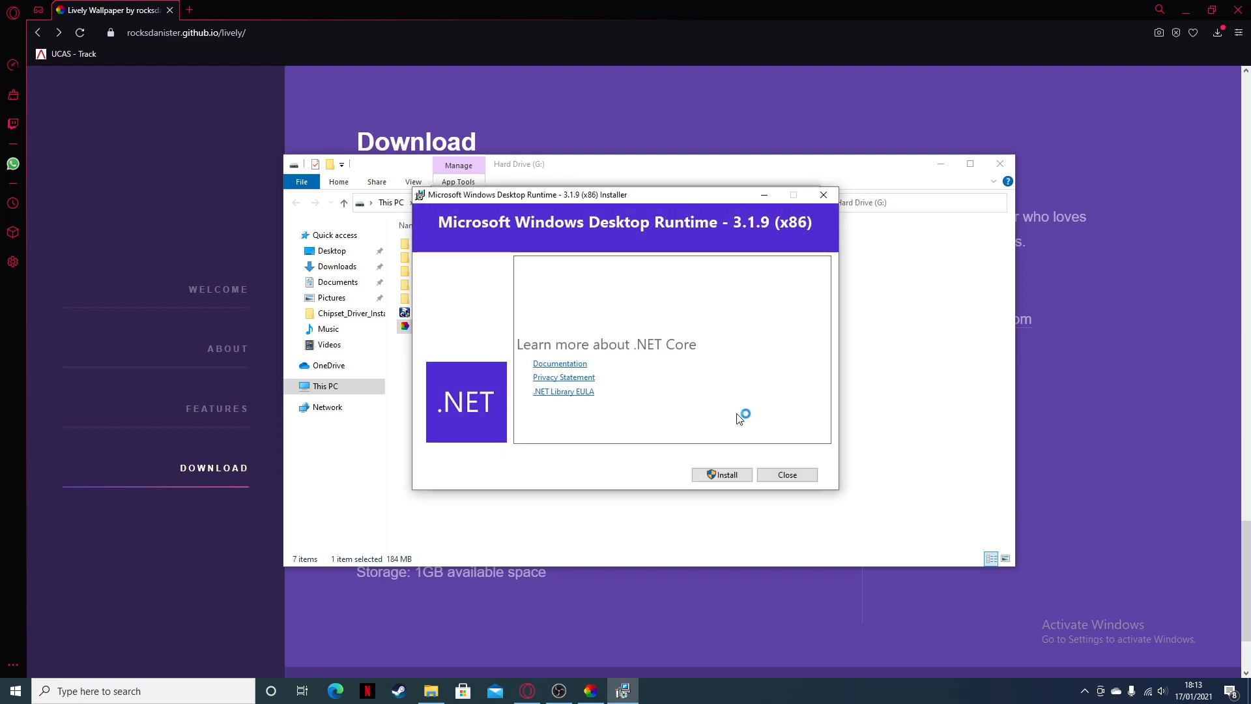
left_click(721, 474)
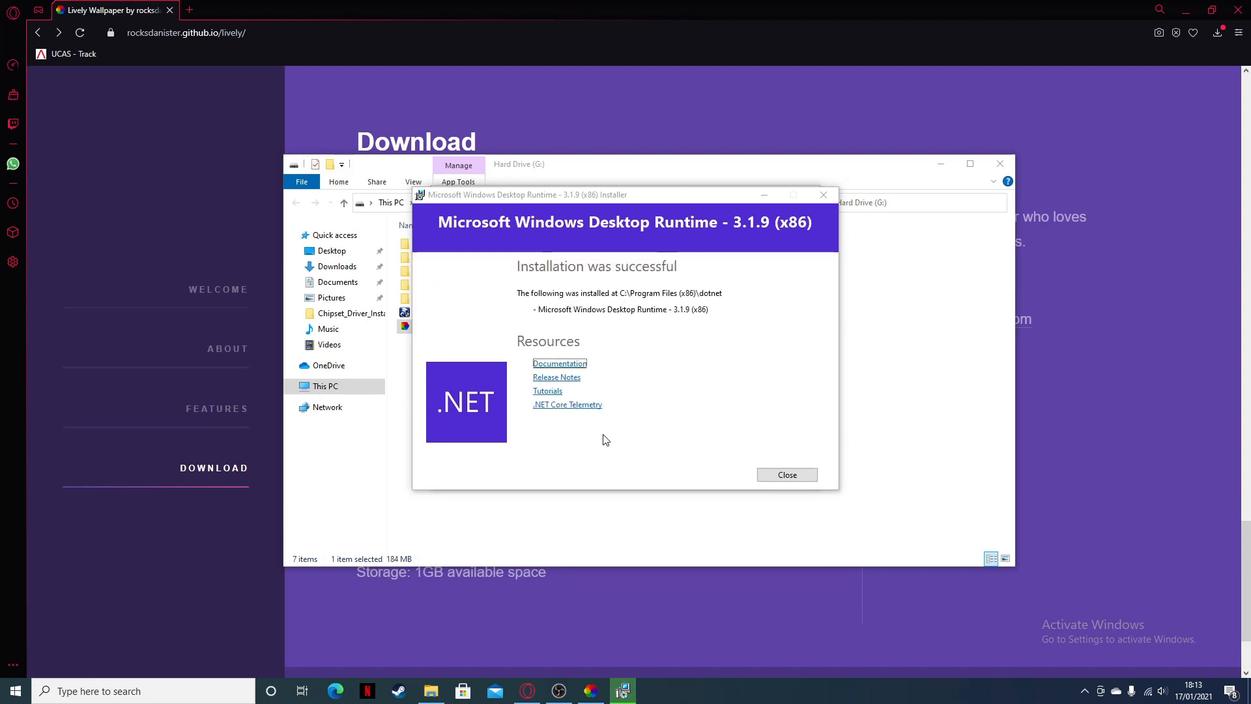
left_click(786, 475)
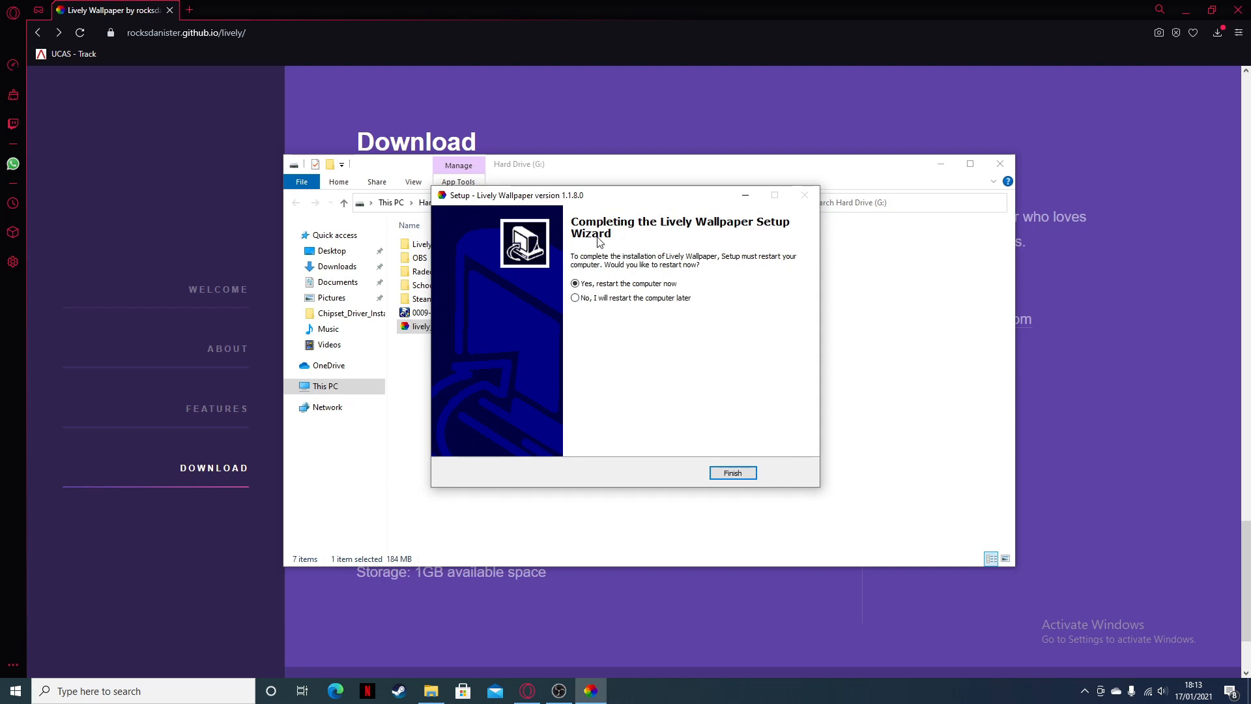
mouse_move(603, 263)
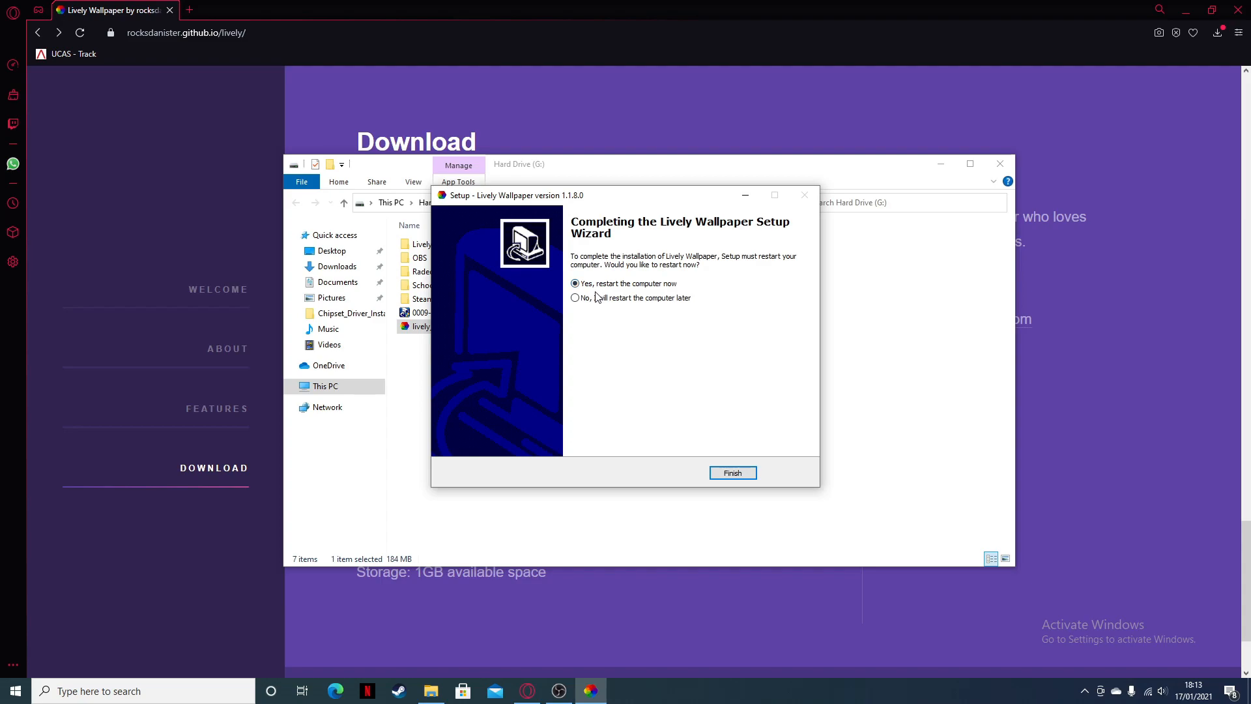
left_click(731, 472)
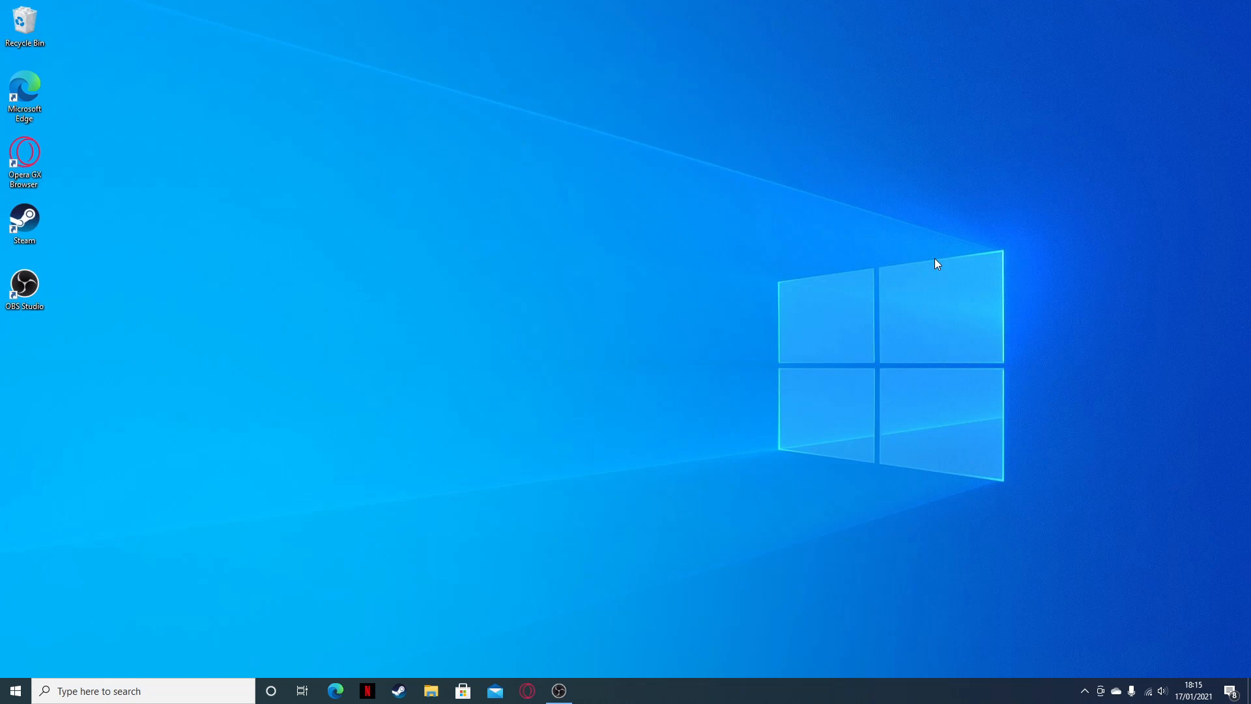
mouse_move(1064, 650)
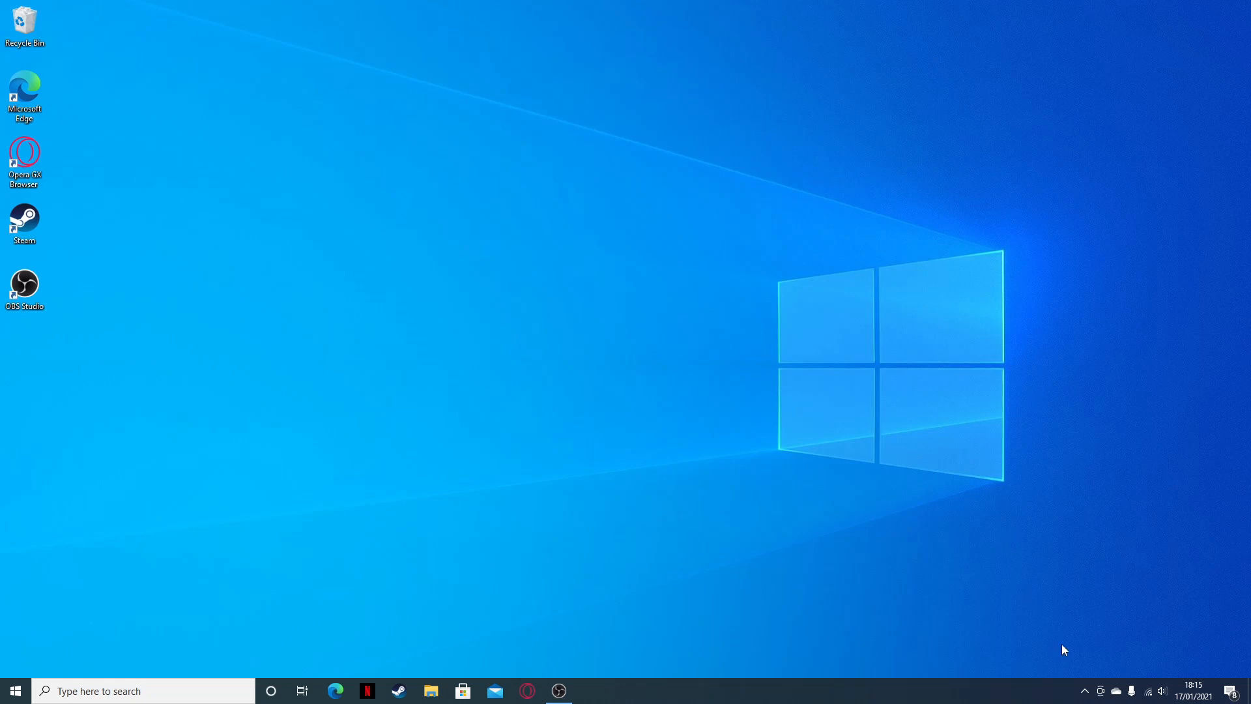
mouse_move(868, 221)
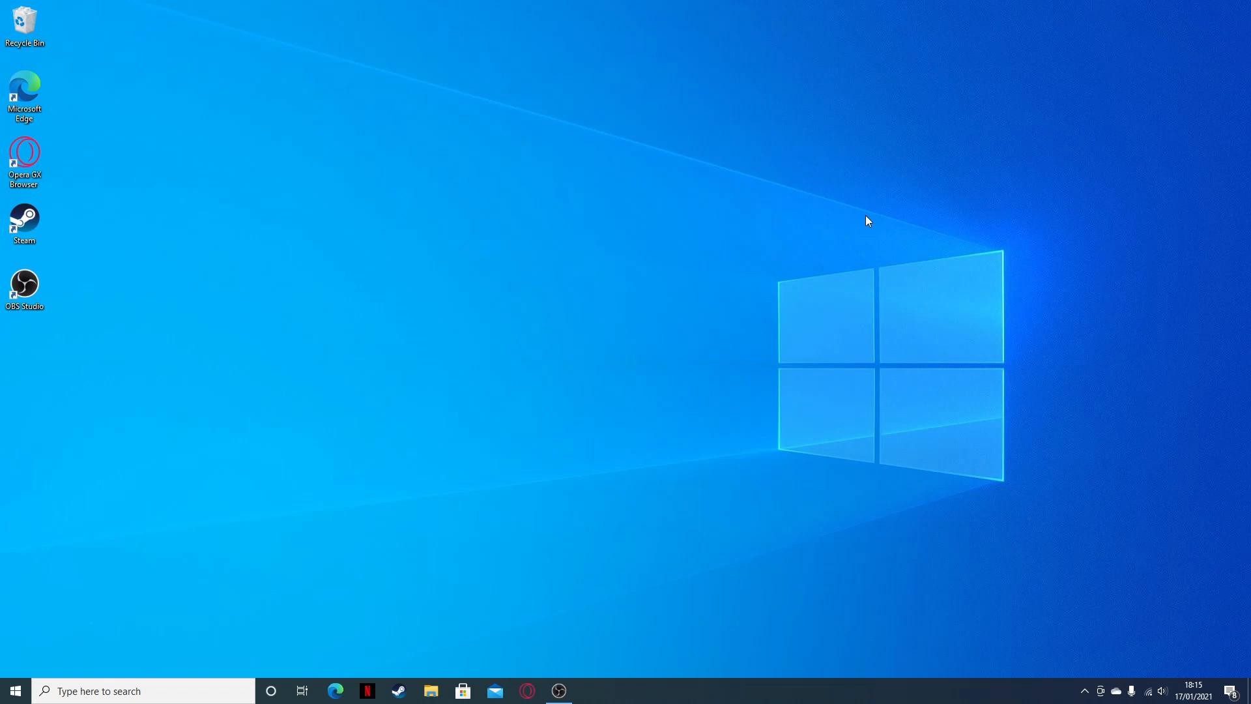
mouse_move(148, 255)
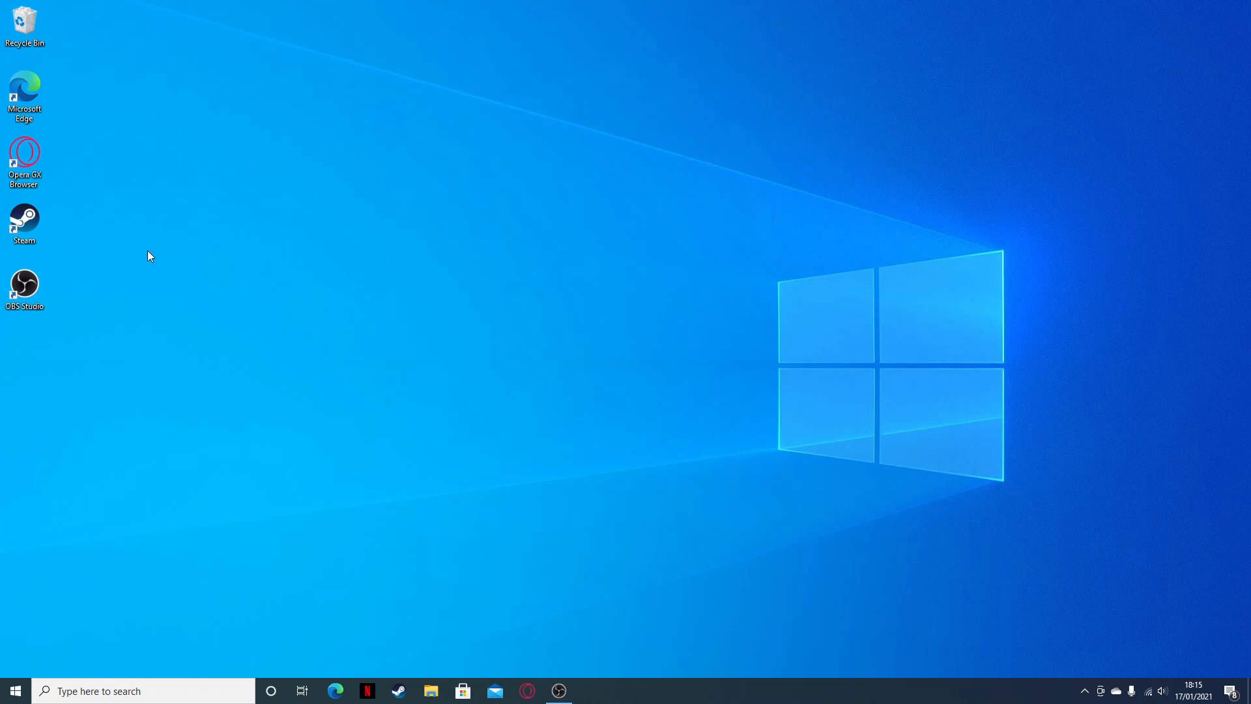
Launch Lively from Start and finish first-run setup with start-with-Windows and Normal interface
left_click(15, 690)
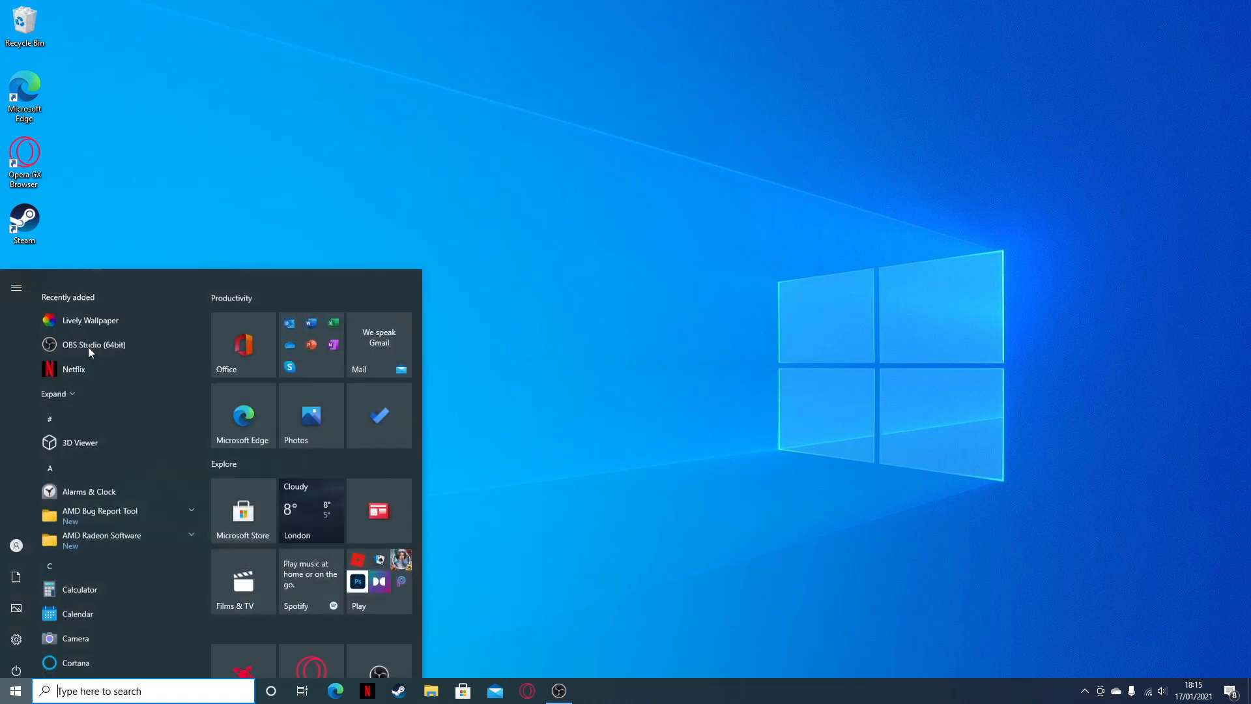
left_click(89, 320)
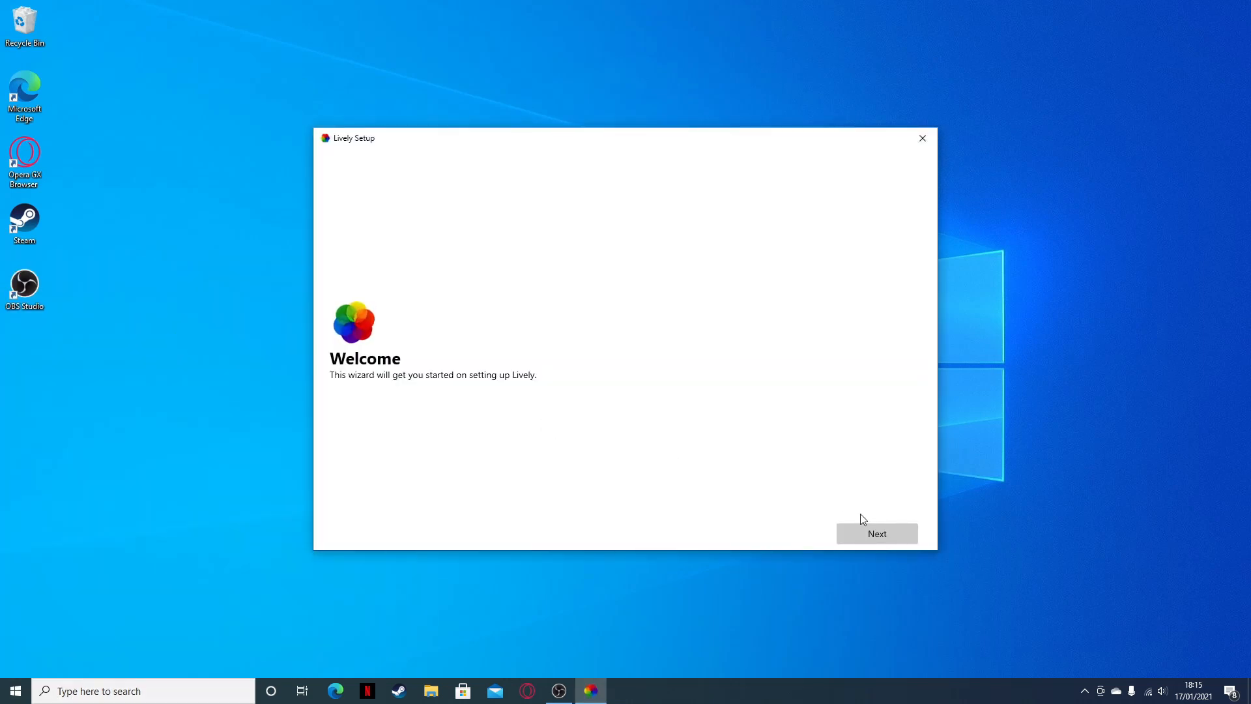
left_click(876, 534)
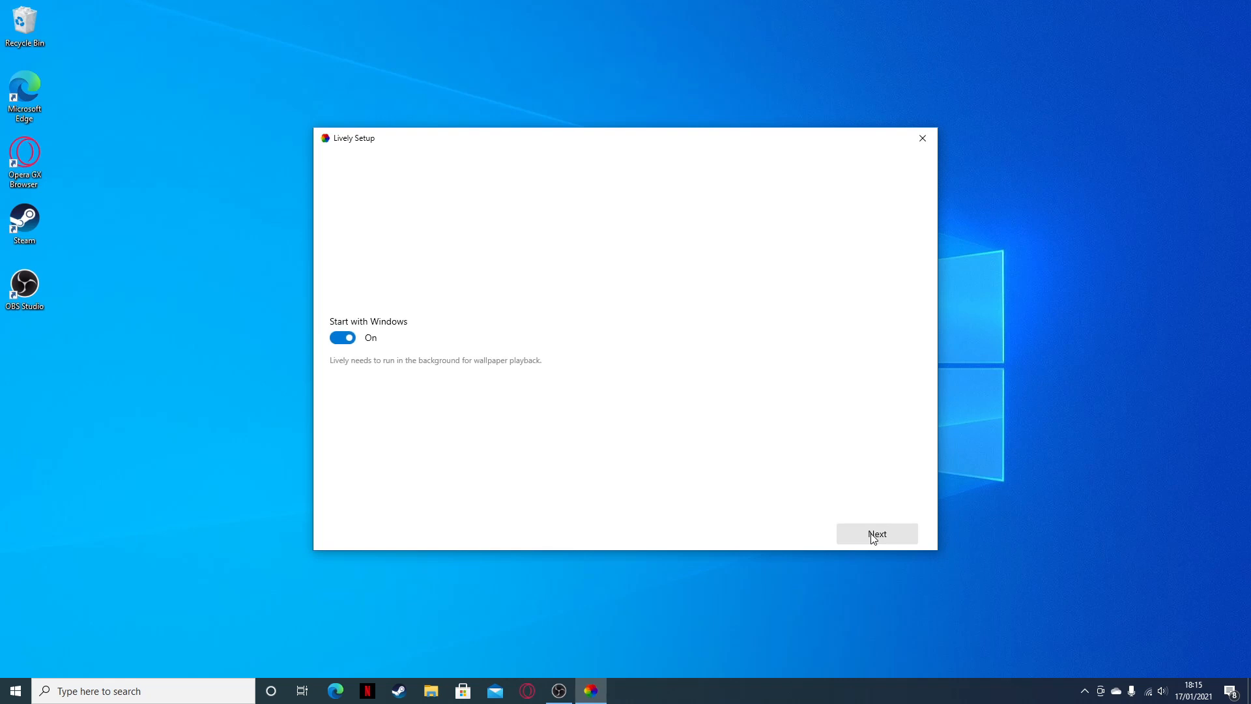
left_click(877, 533)
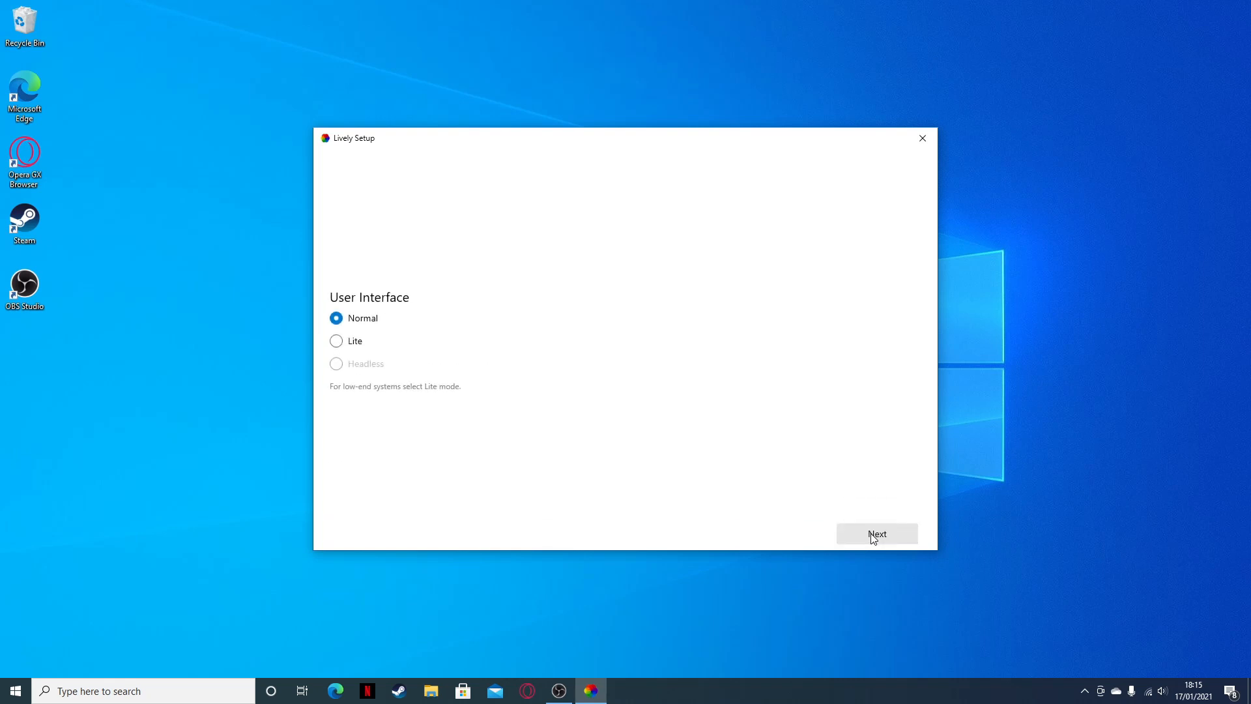
left_click(876, 534)
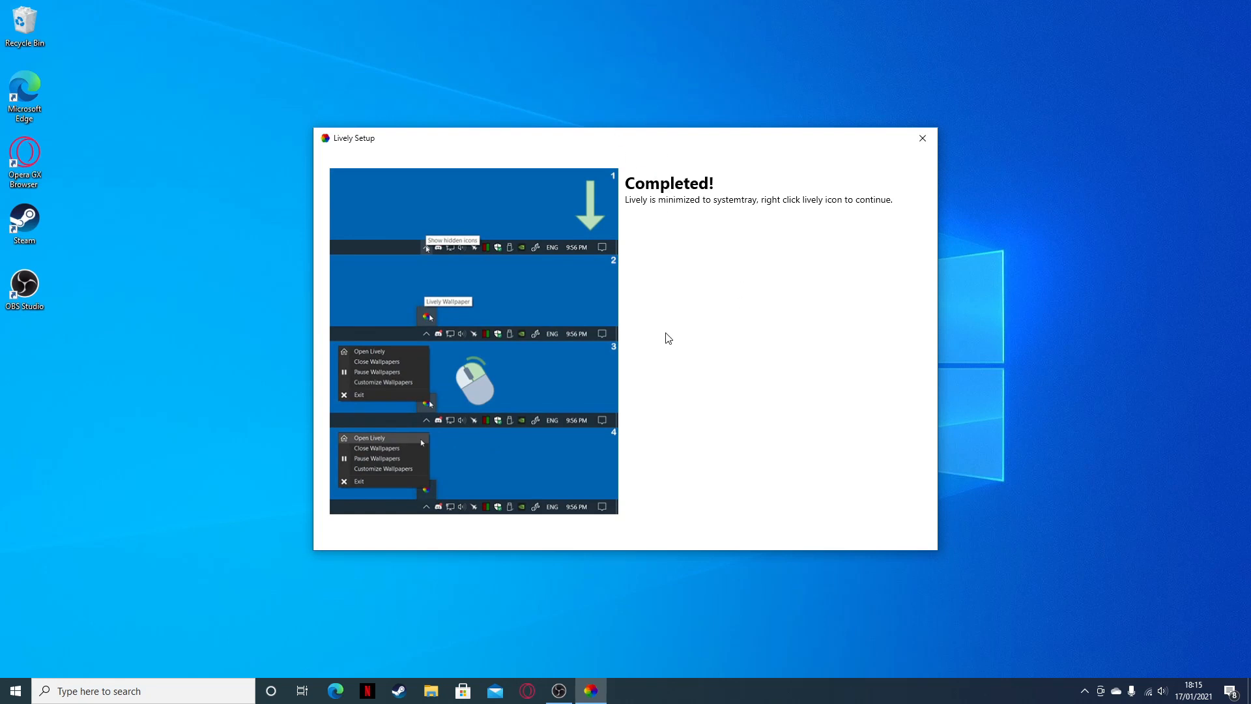
mouse_move(923, 138)
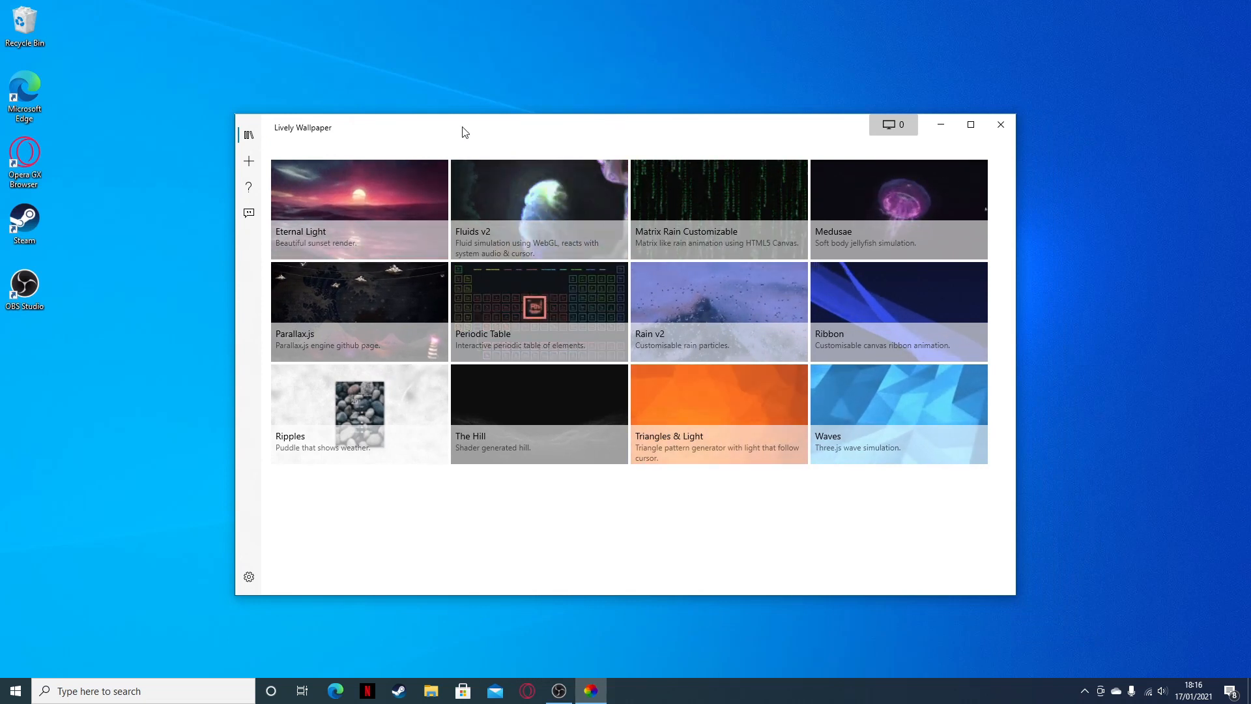
Select and apply the Eternal Light wallpaper from the library
left_click(358, 189)
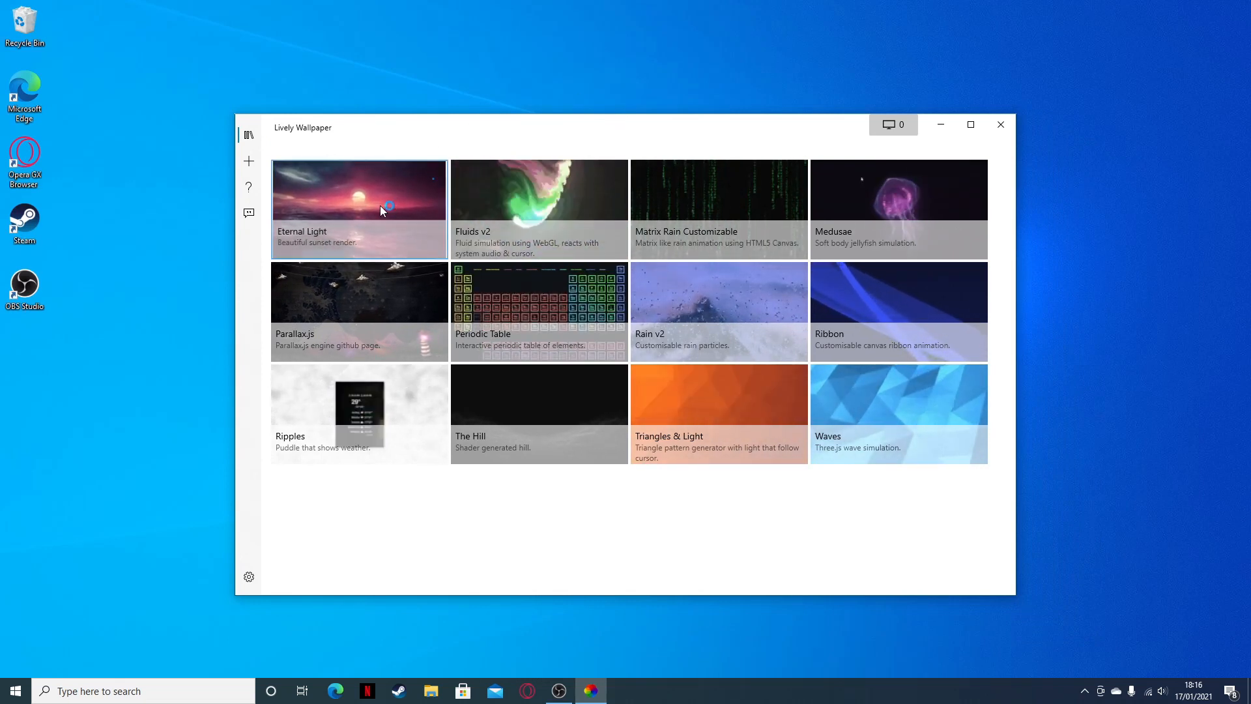
left_click(358, 189)
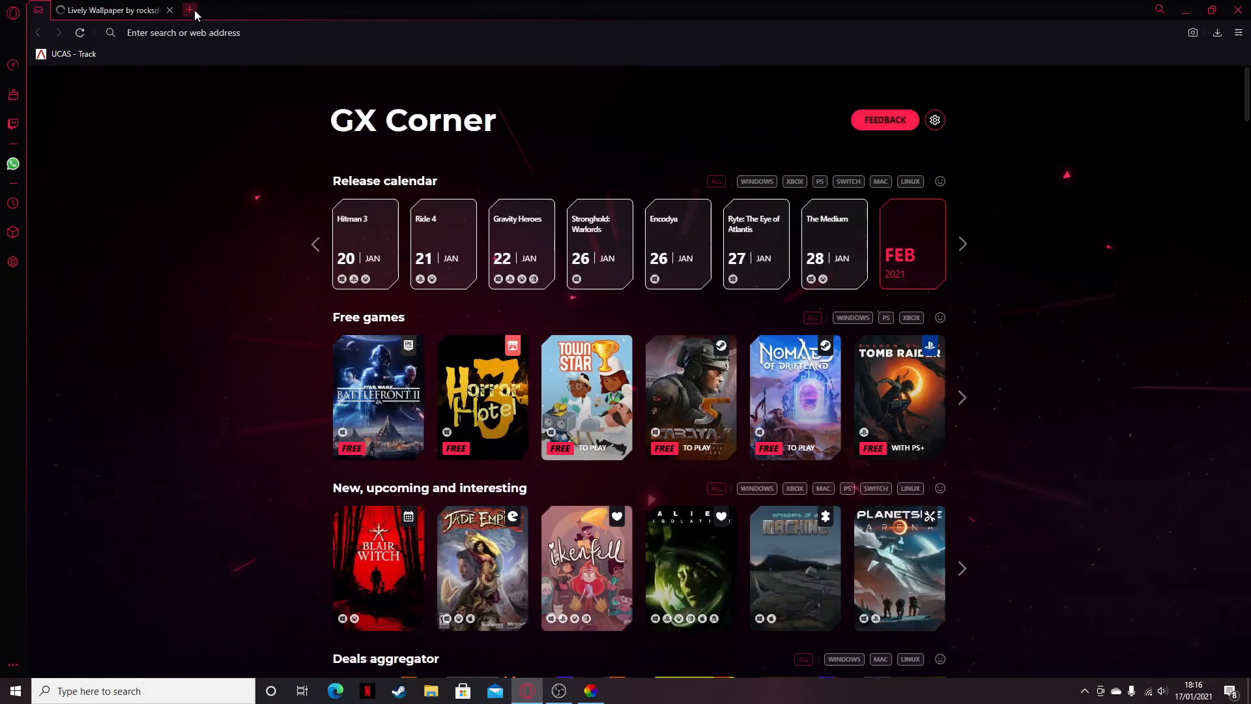
Search for 'live 3d anime wallpaper' in a new Opera GX tab
left_click(190, 9)
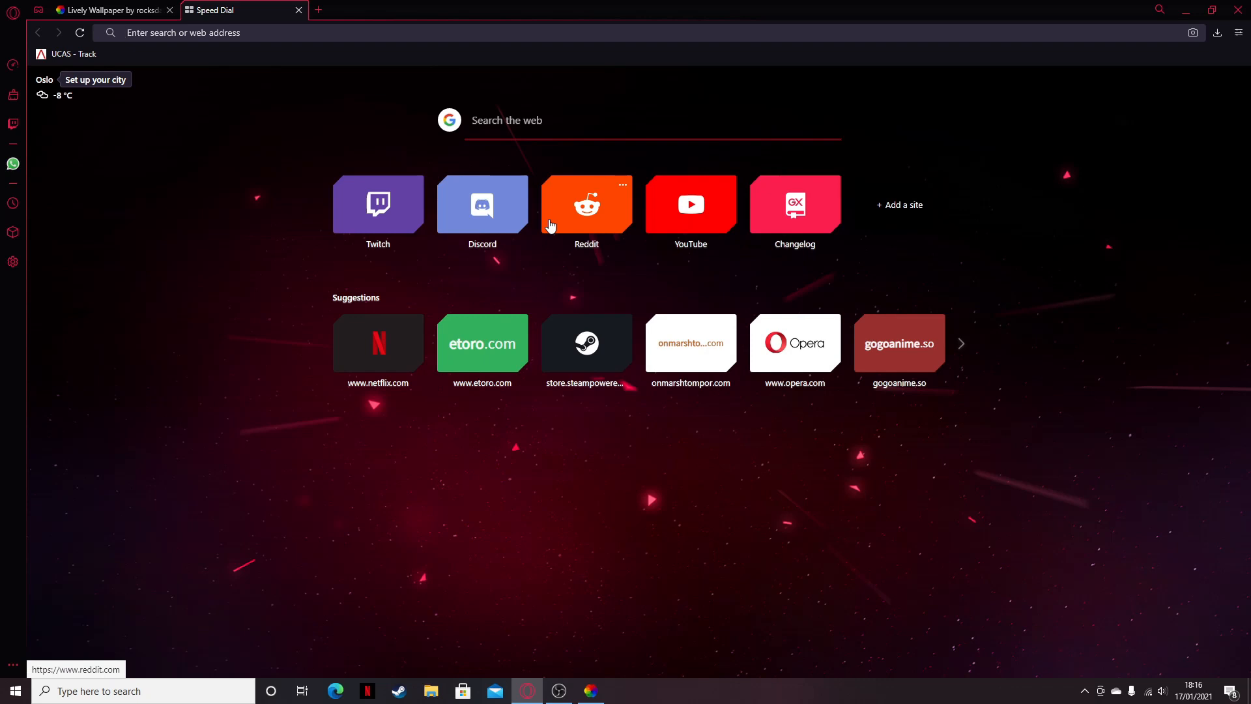
type("livce")
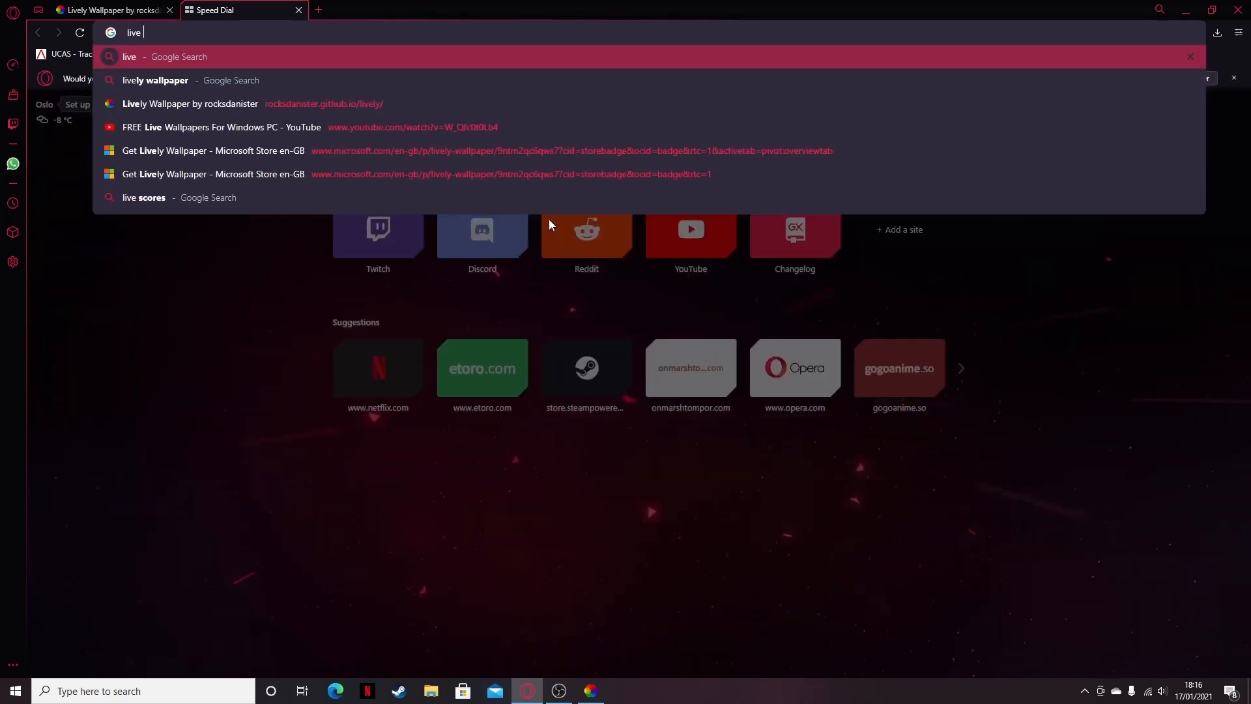
type("3d anime wallapper")
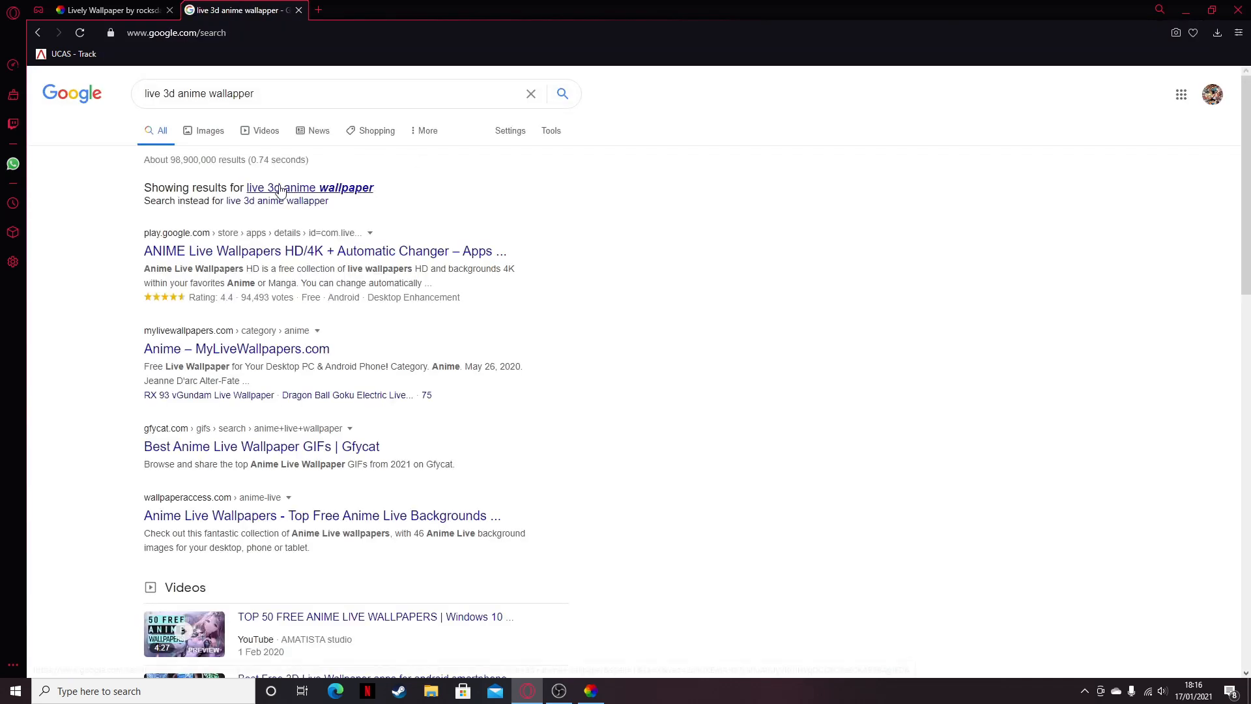
scroll("down", 3)
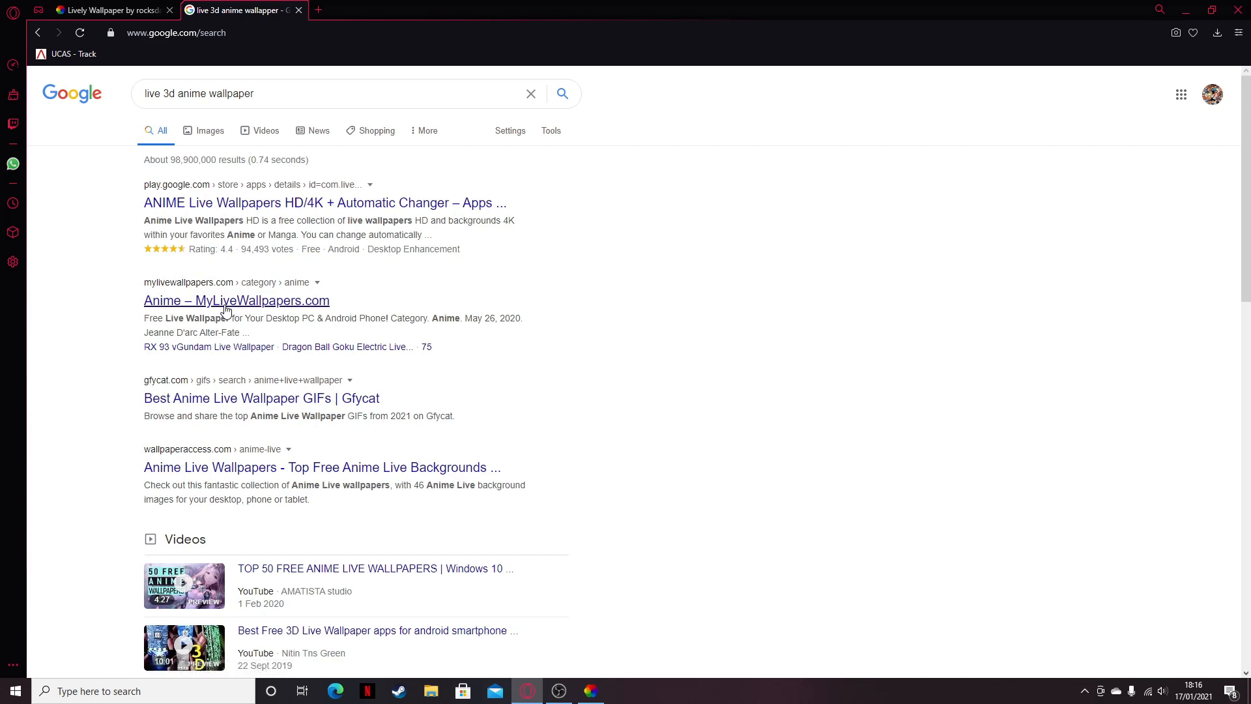
Open MyLiveWallpapers' anime category, page forward, and open the Crosswalk Rain page
left_click(236, 299)
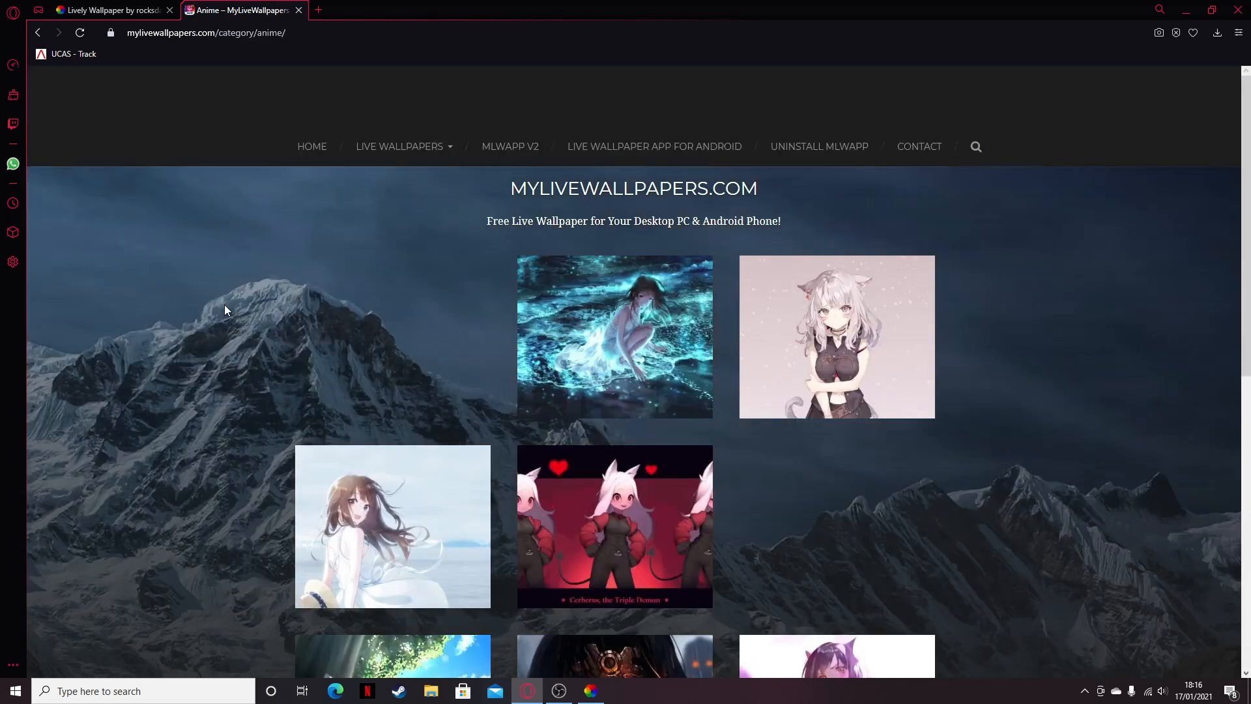
scroll("down", 3)
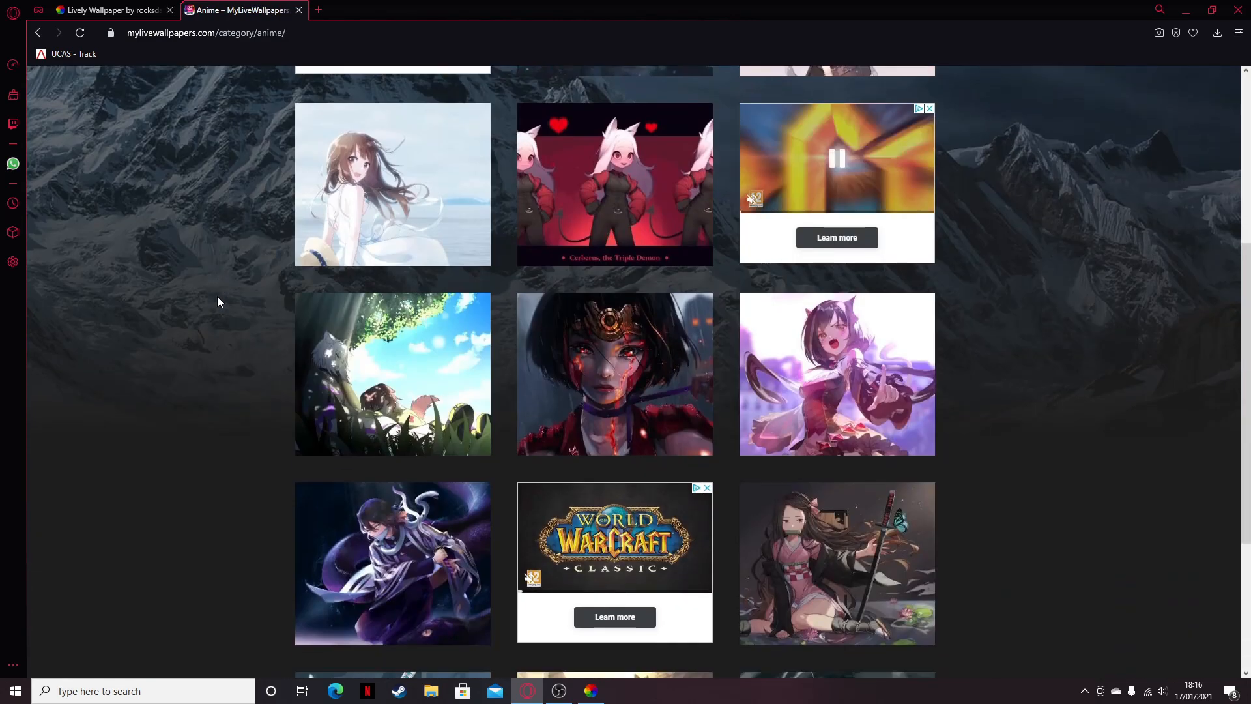
scroll("down", 3)
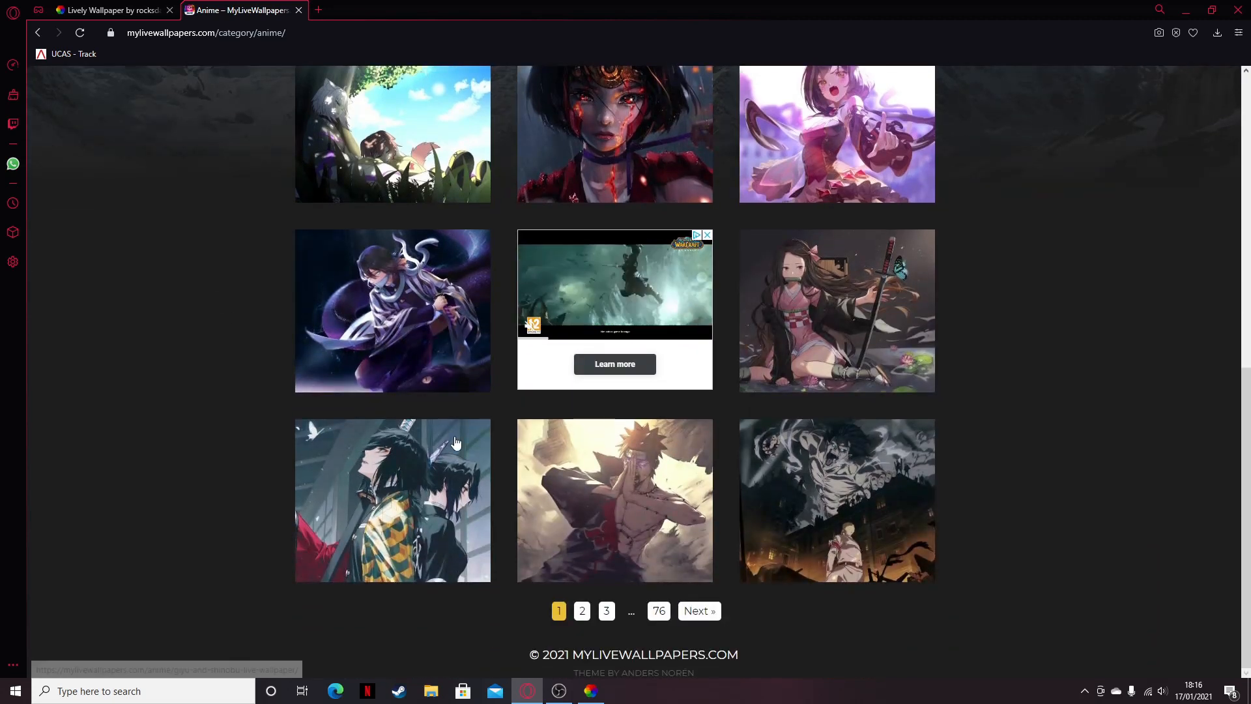
left_click(582, 611)
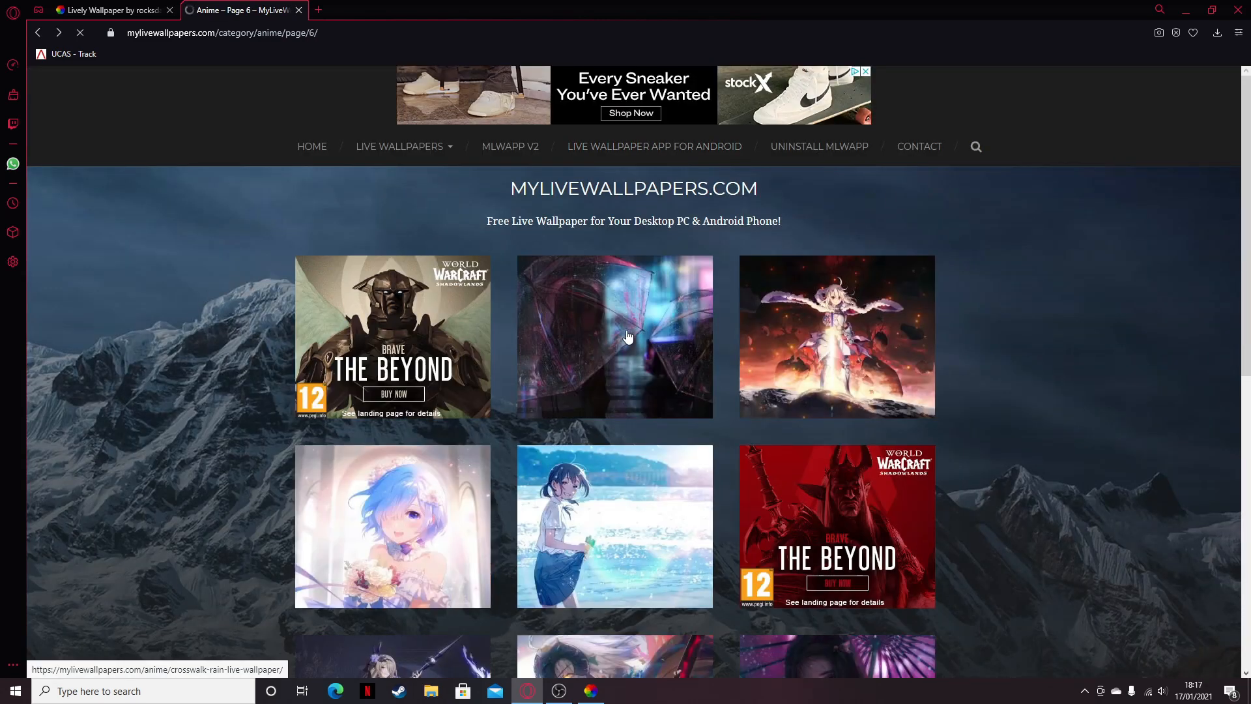
left_click(614, 336)
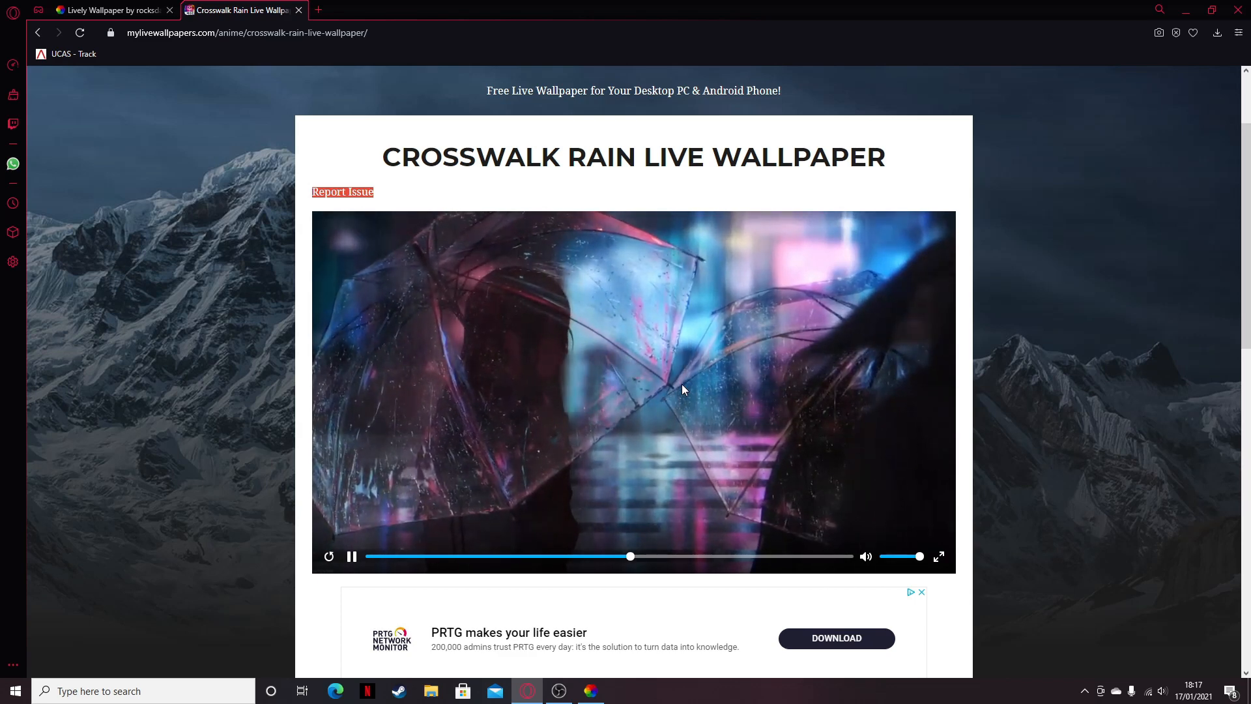
Download the Crosswalk Rain desktop MP4 and open its download folder
scroll("down", 3)
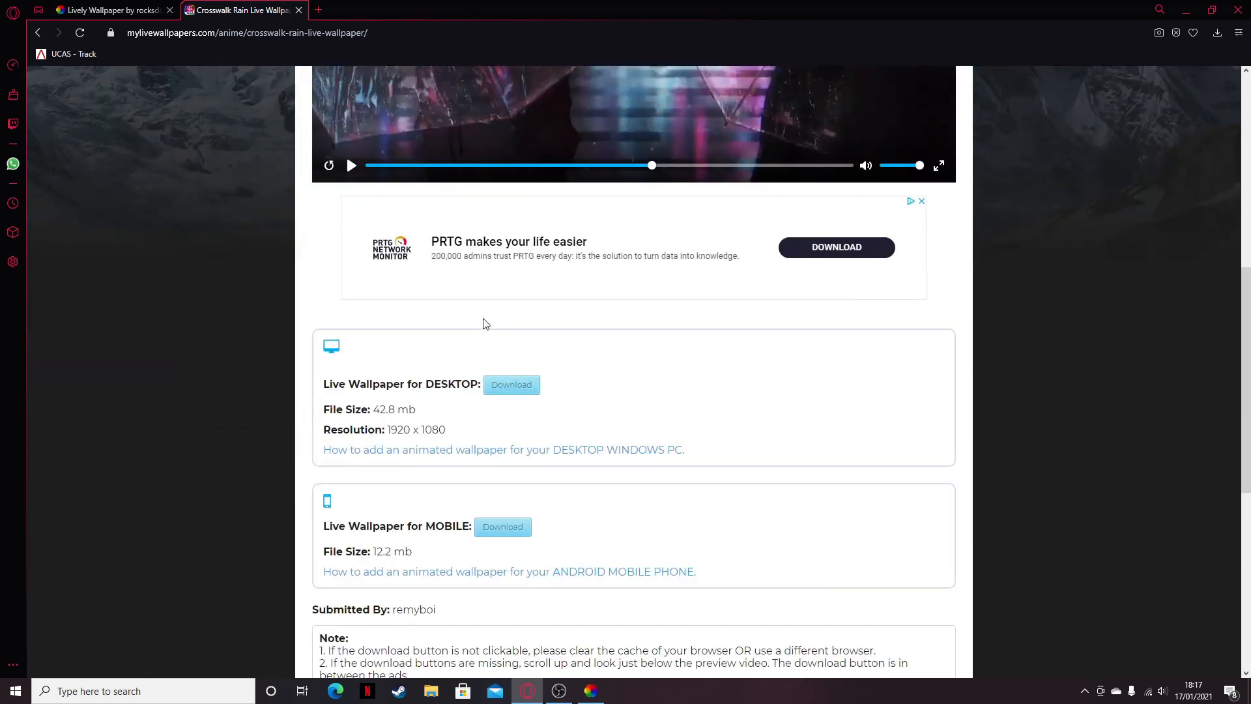
left_click(511, 385)
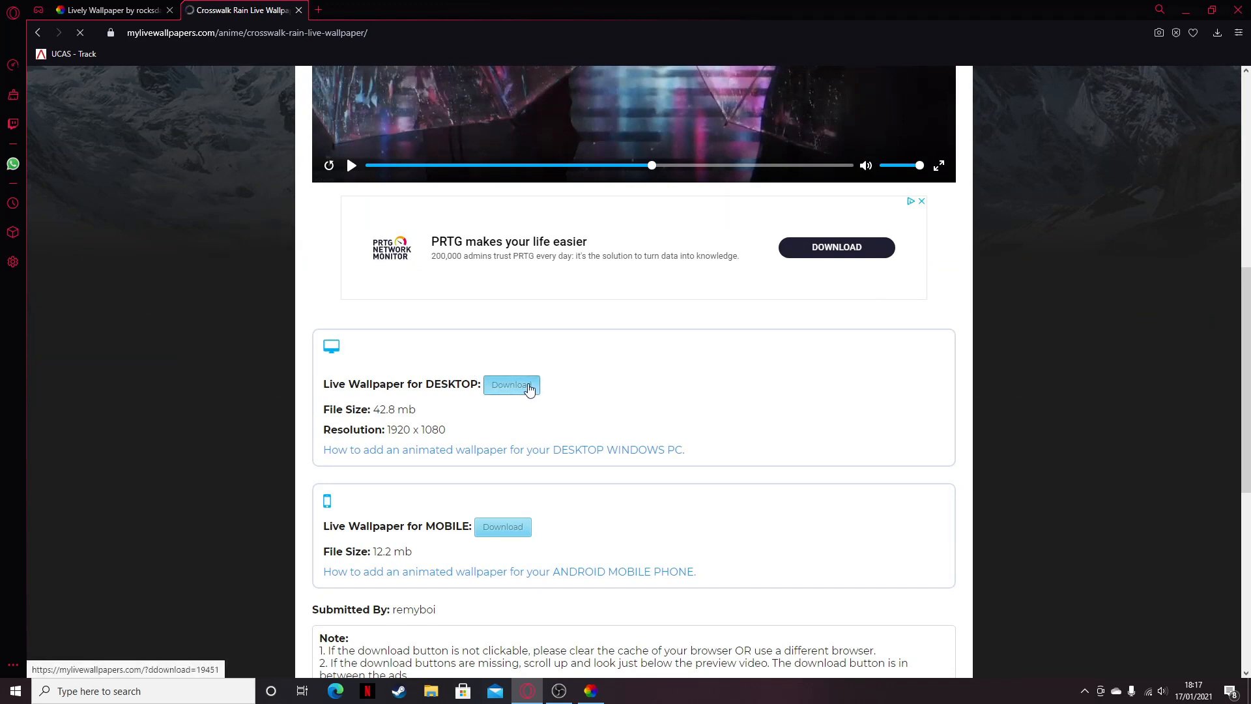
left_click(510, 384)
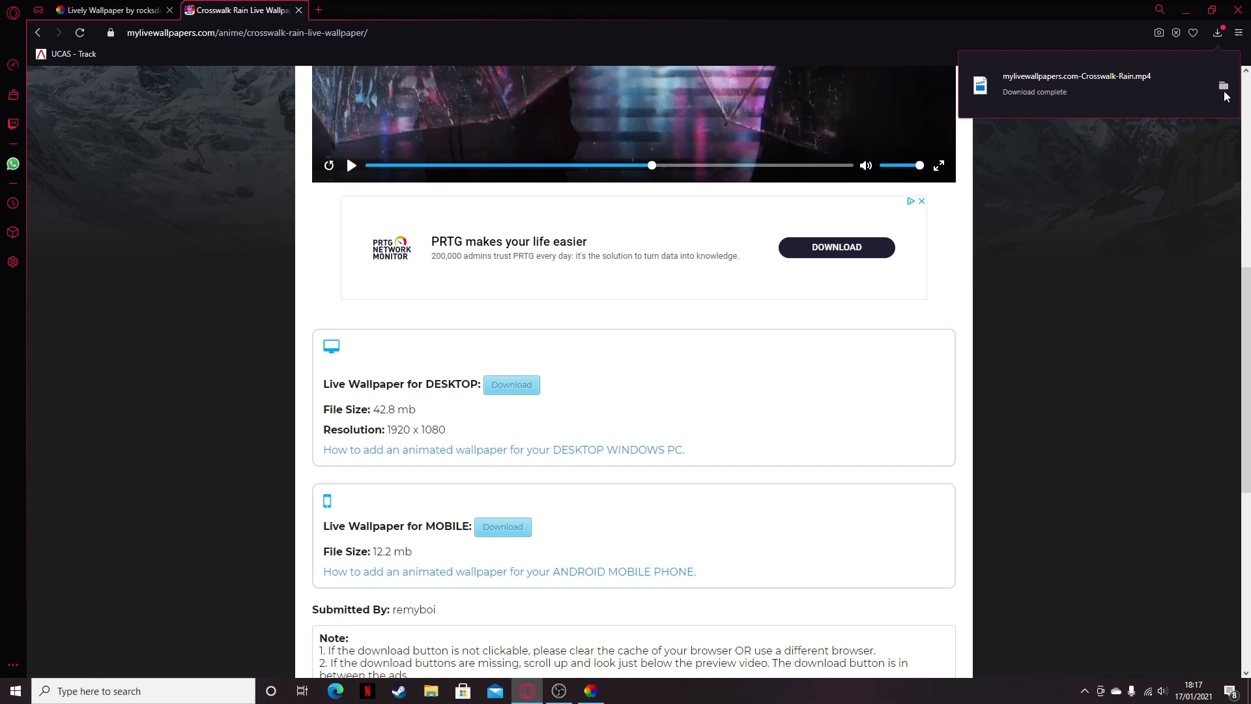
left_click(1224, 86)
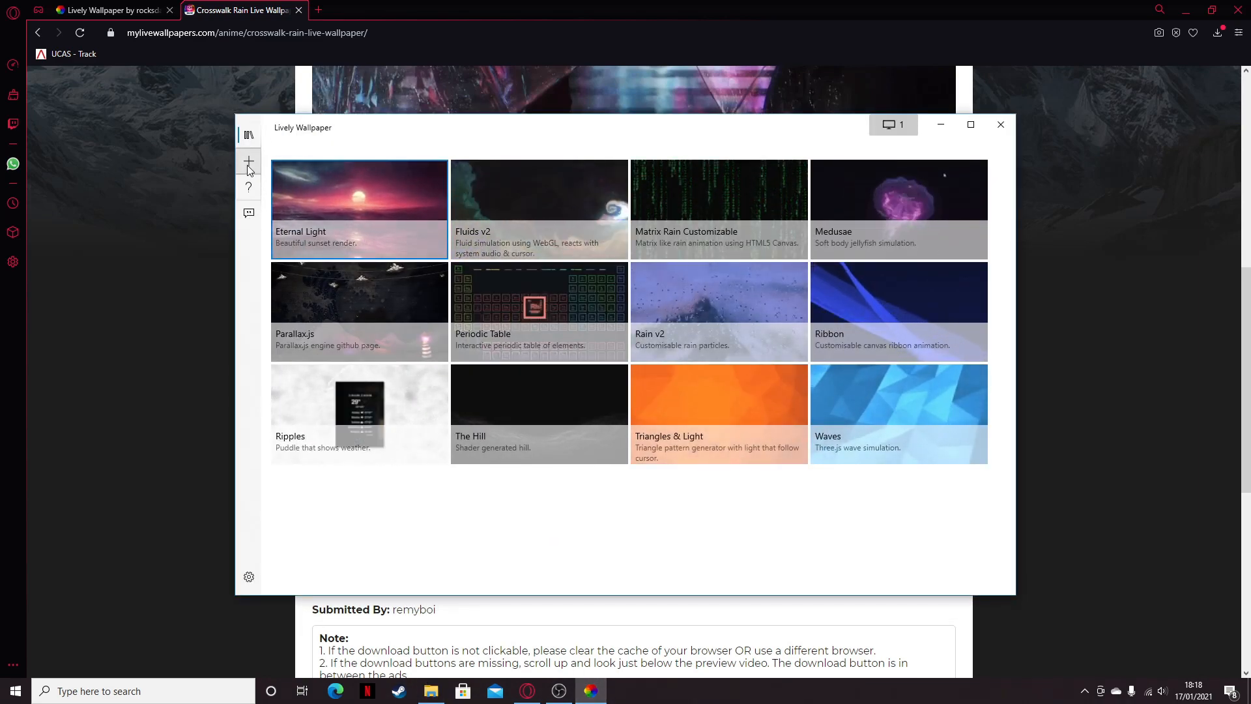
Add the Crosswalk-Rain MP4 from Downloads as a new local-file wallpaper
left_click(249, 161)
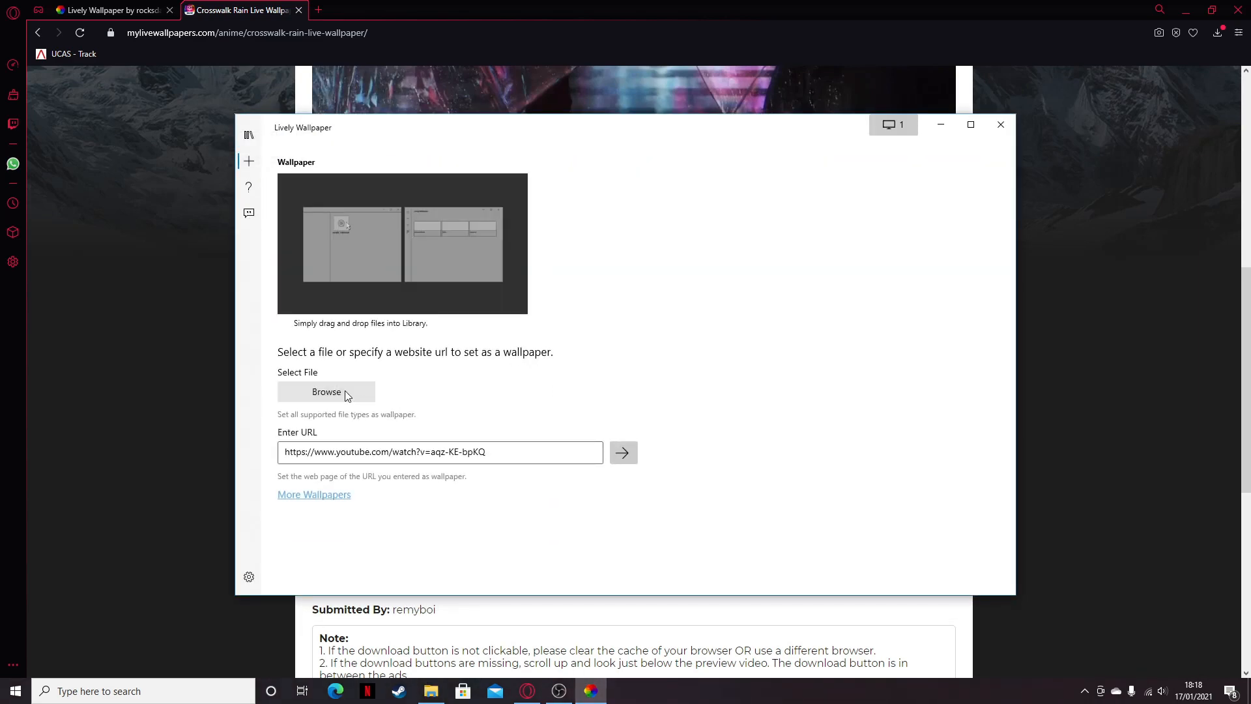
left_click(326, 392)
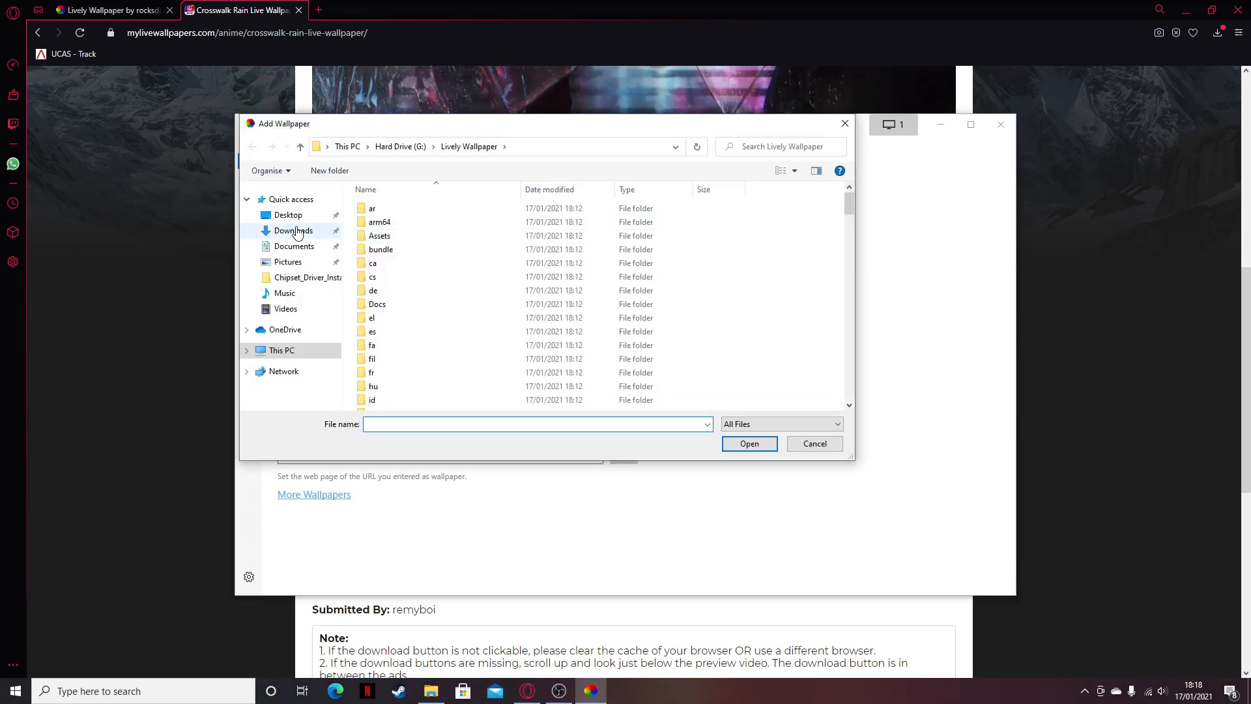
left_click(292, 230)
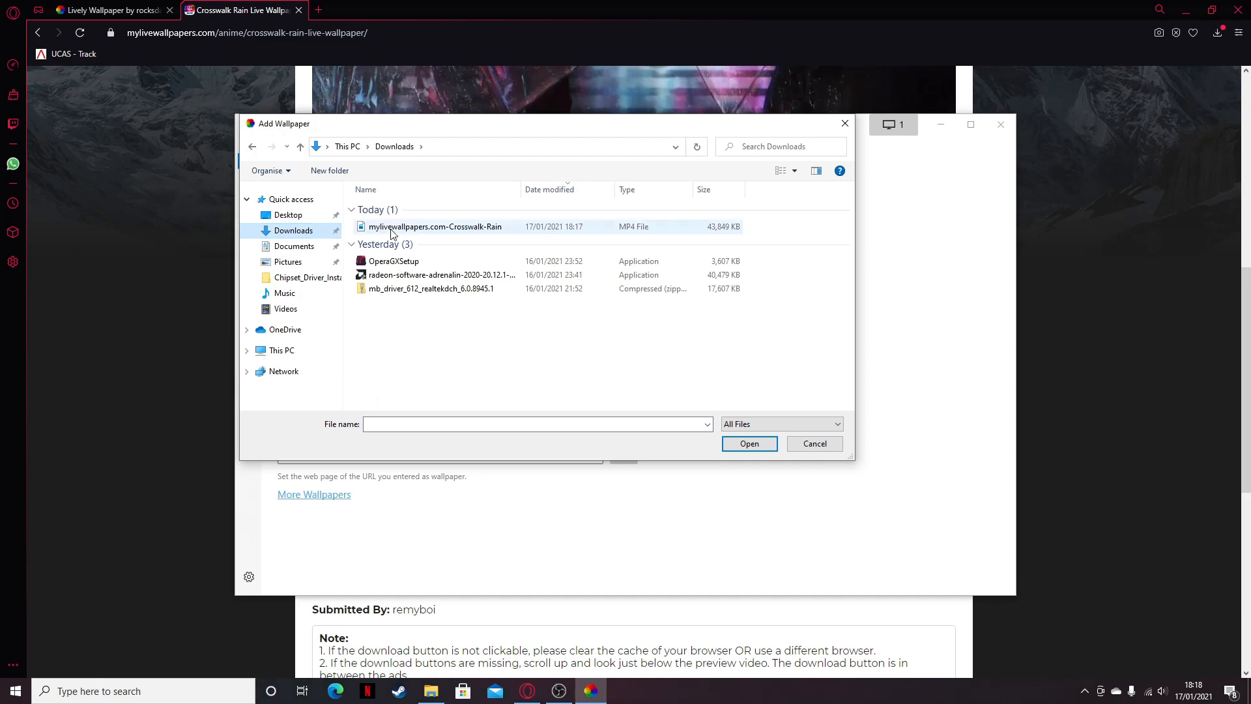
left_click(747, 443)
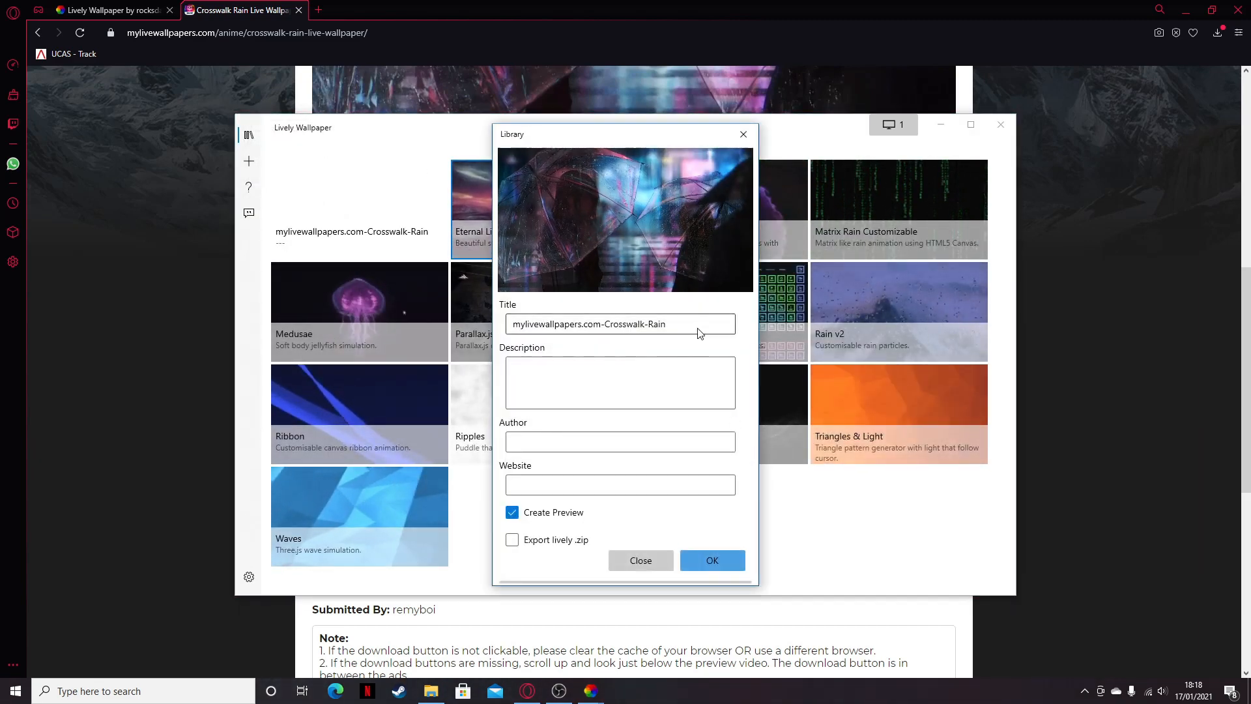
Title the imported wallpaper 'Anime girl rain.' and confirm it as the desktop wallpaper
left_click(619, 324)
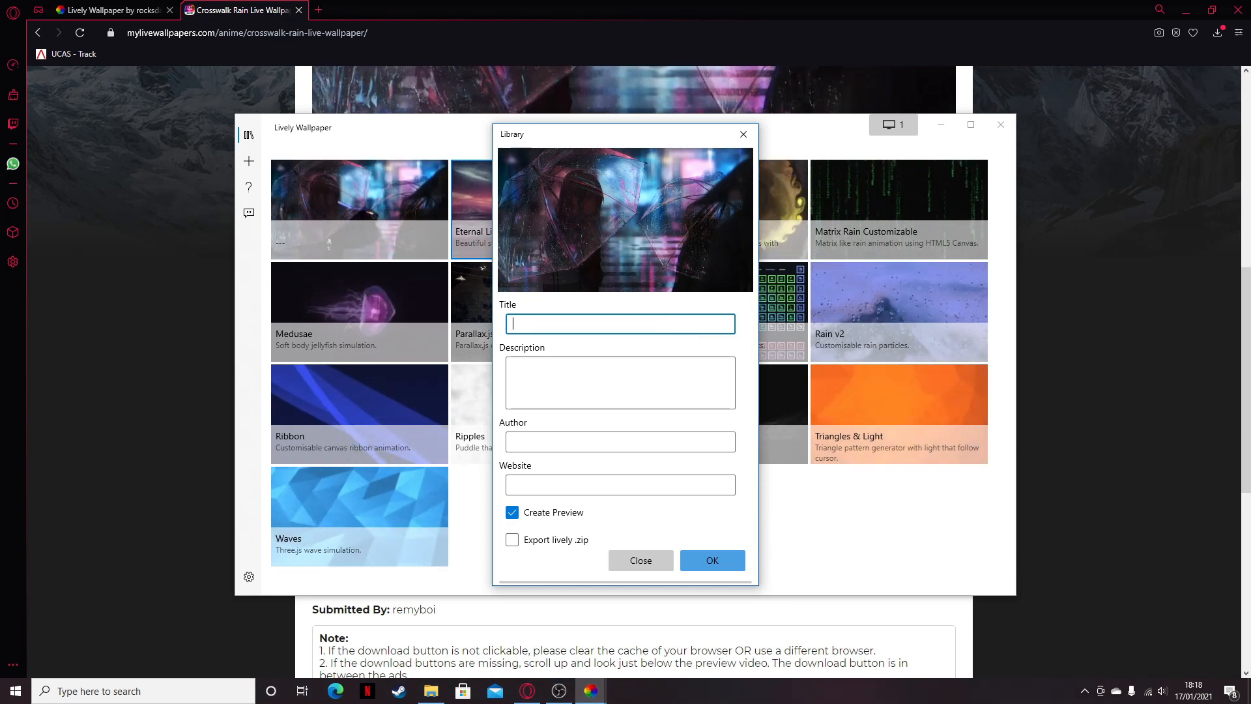
type("Animew gi")
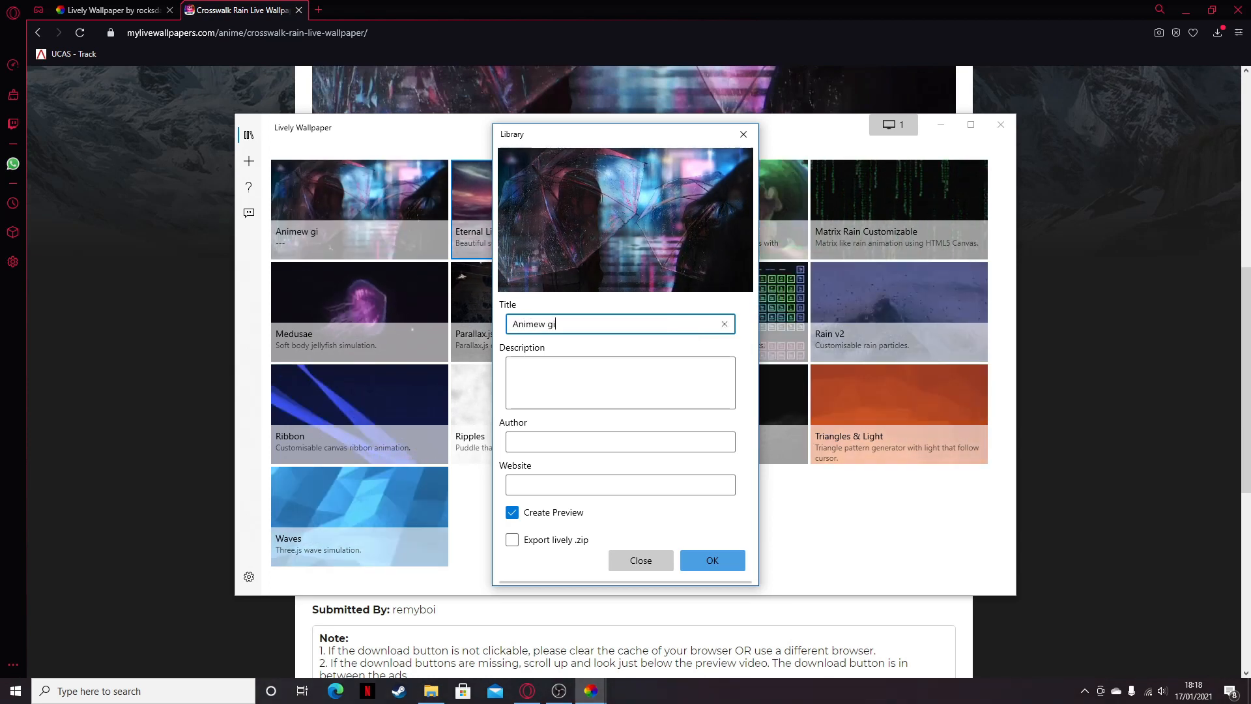
key("Backspace")
type("rl rain.")
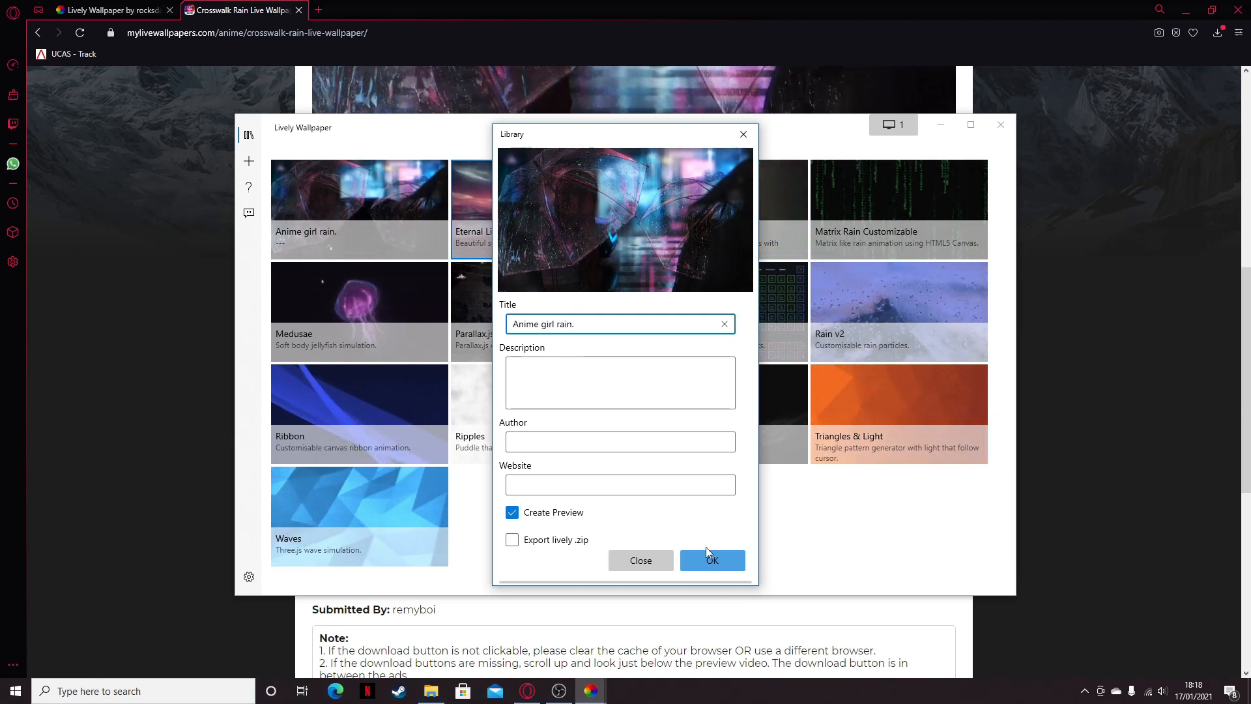
left_click(710, 559)
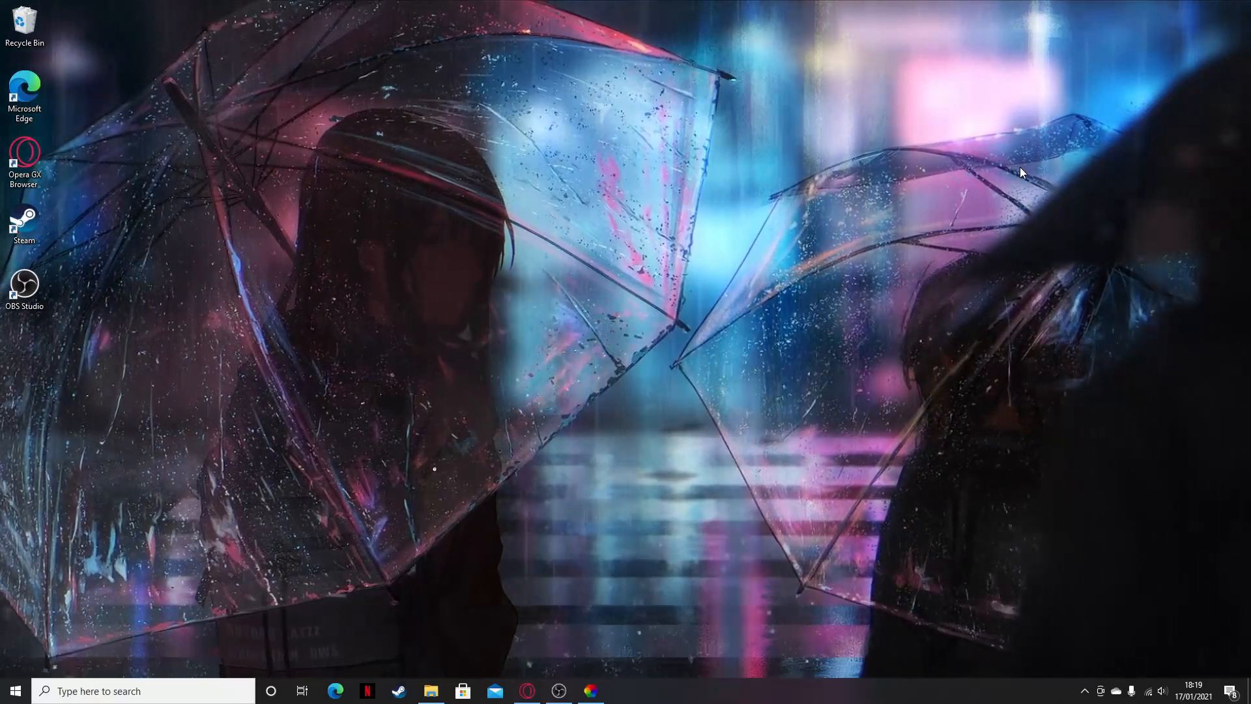
Reopen the Lively library window from its hidden system tray icon
right_click(1089, 691)
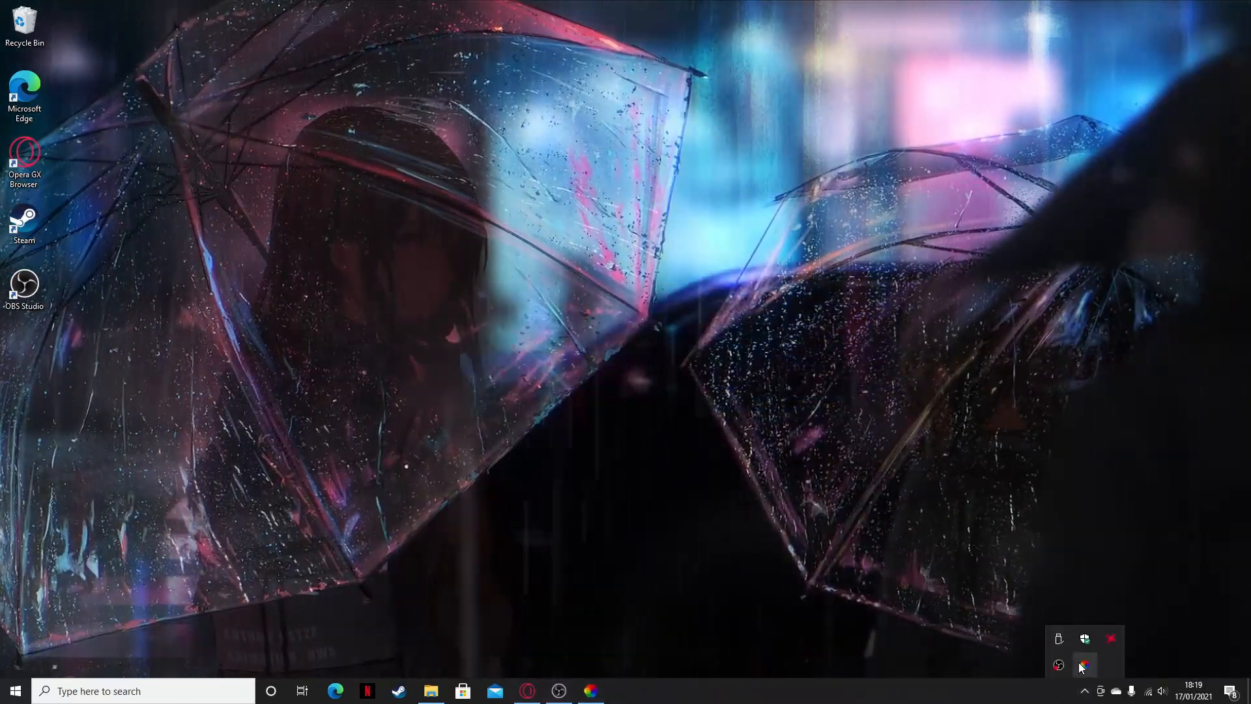
right_click(1085, 666)
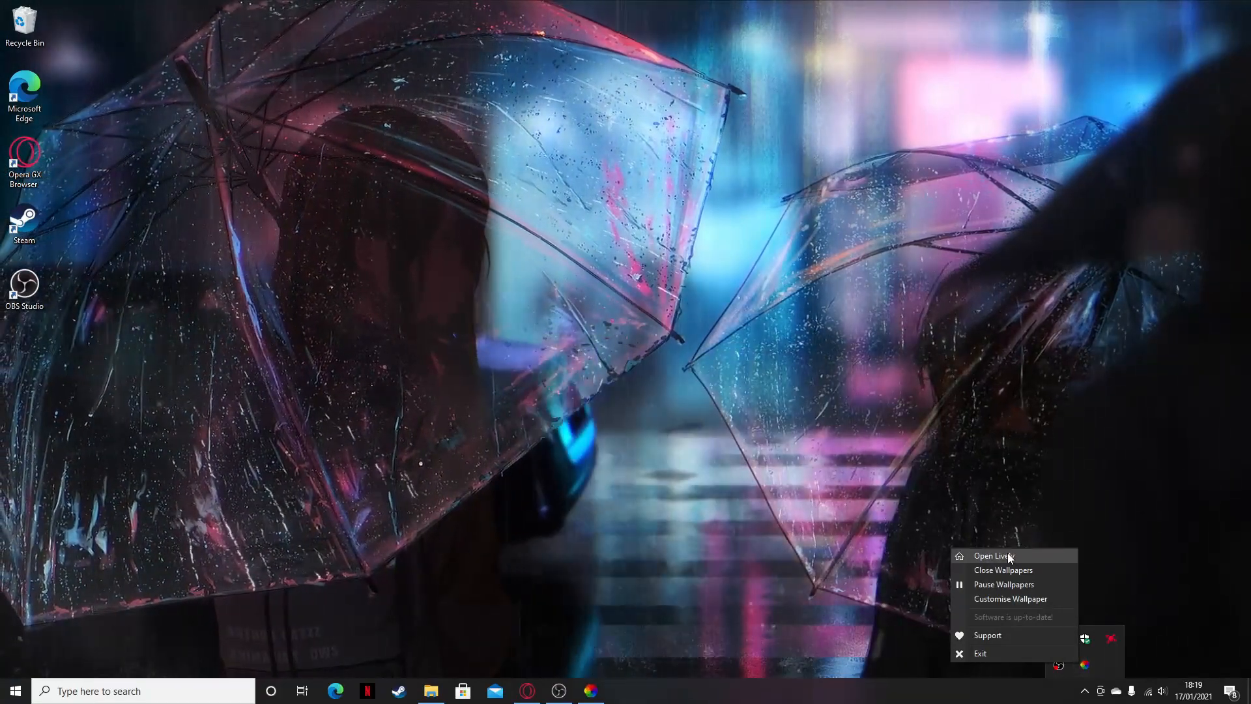
left_click(992, 556)
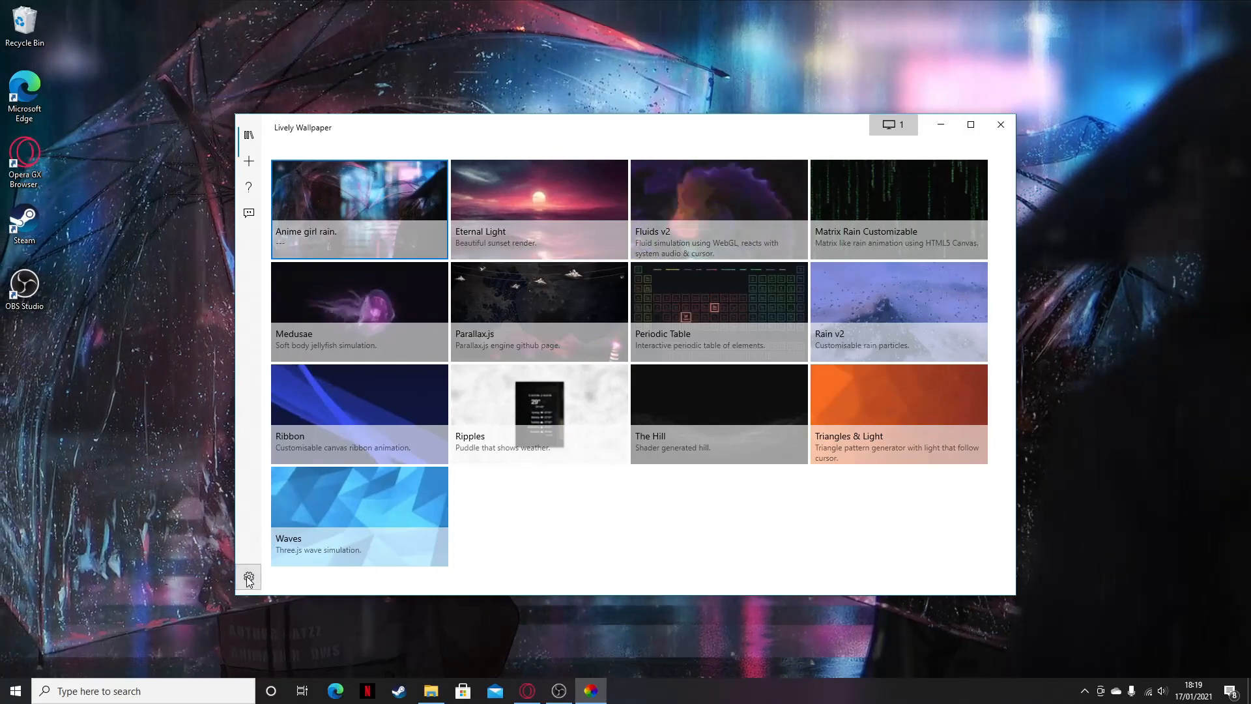
In Performance settings, set Applications Focused to Pause, keeping the Foreground Process algorithm
left_click(248, 577)
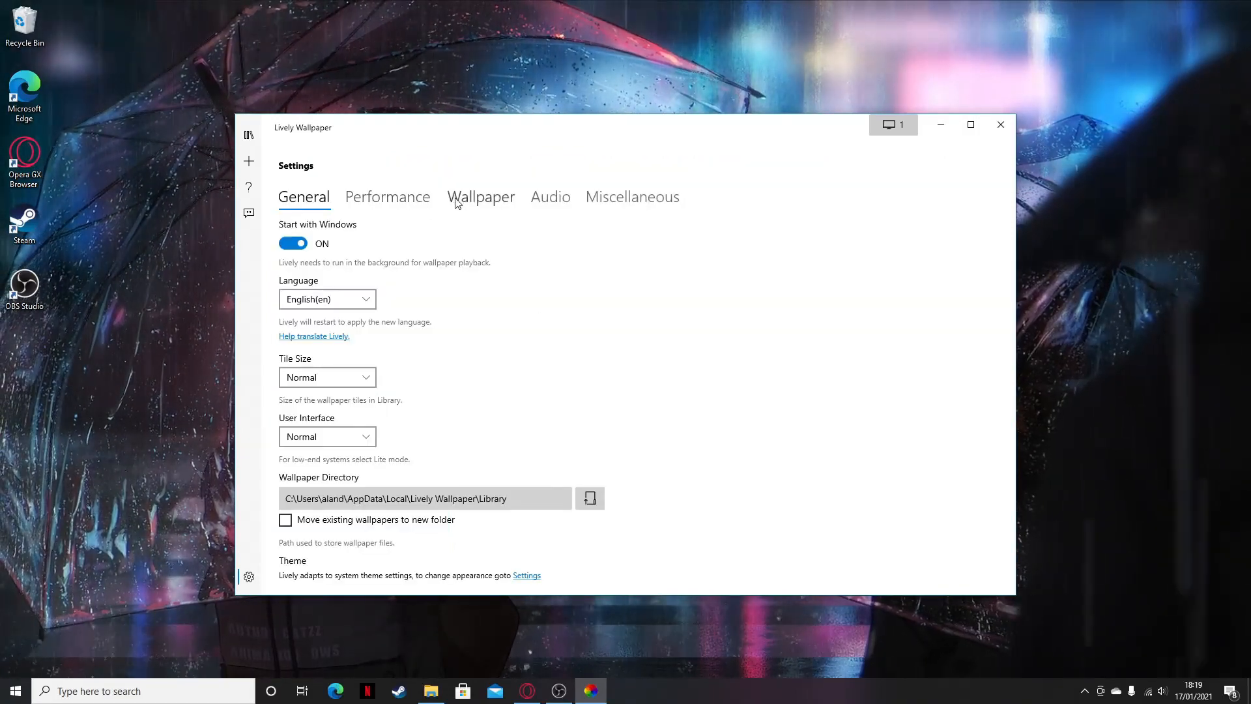
left_click(387, 196)
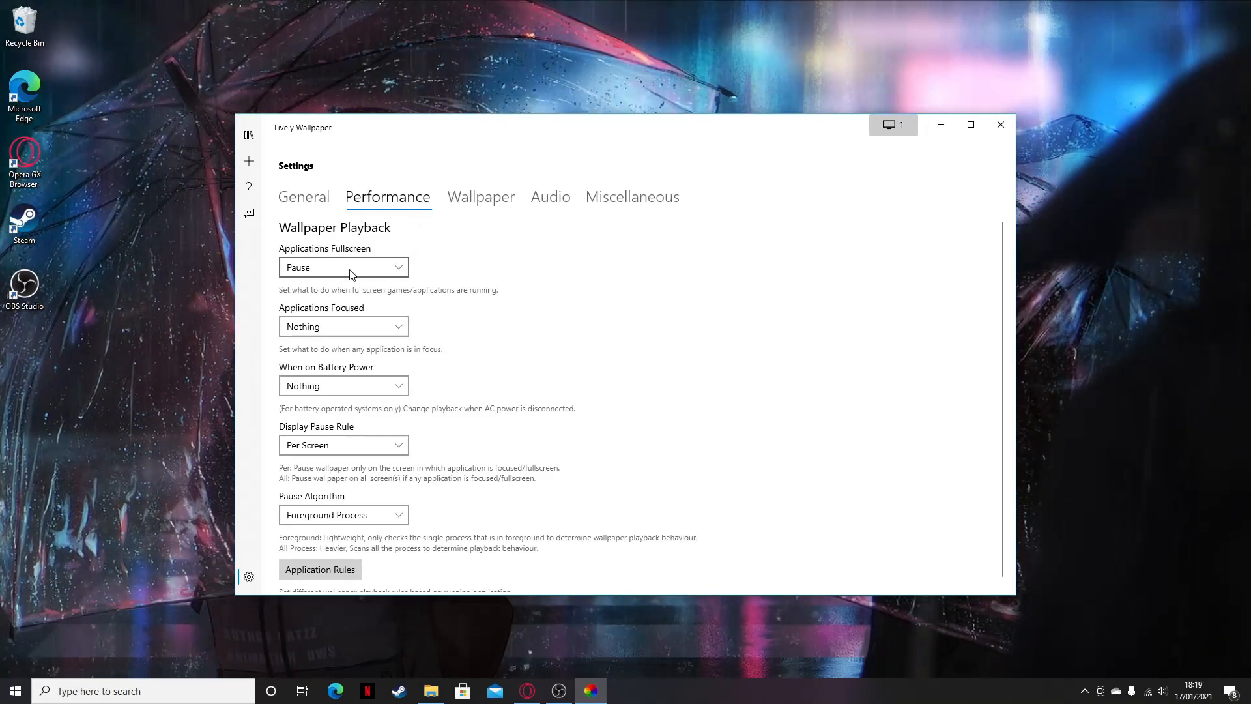
left_click(344, 326)
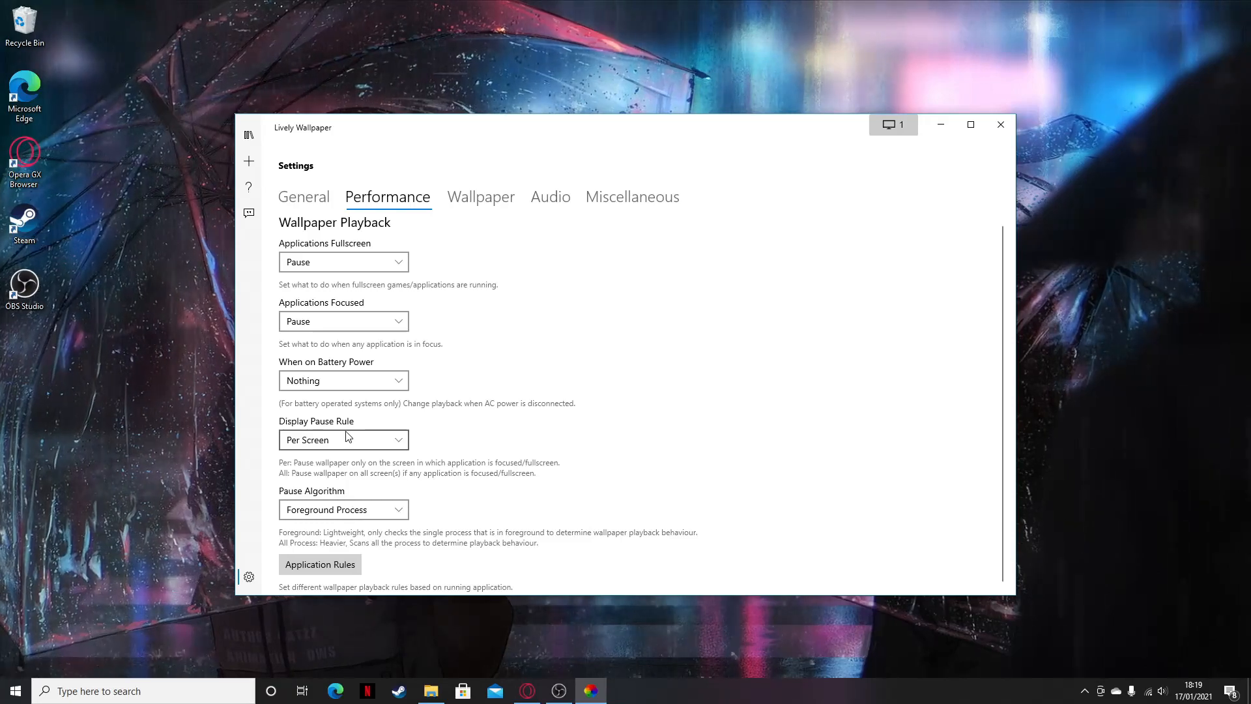
left_click(344, 509)
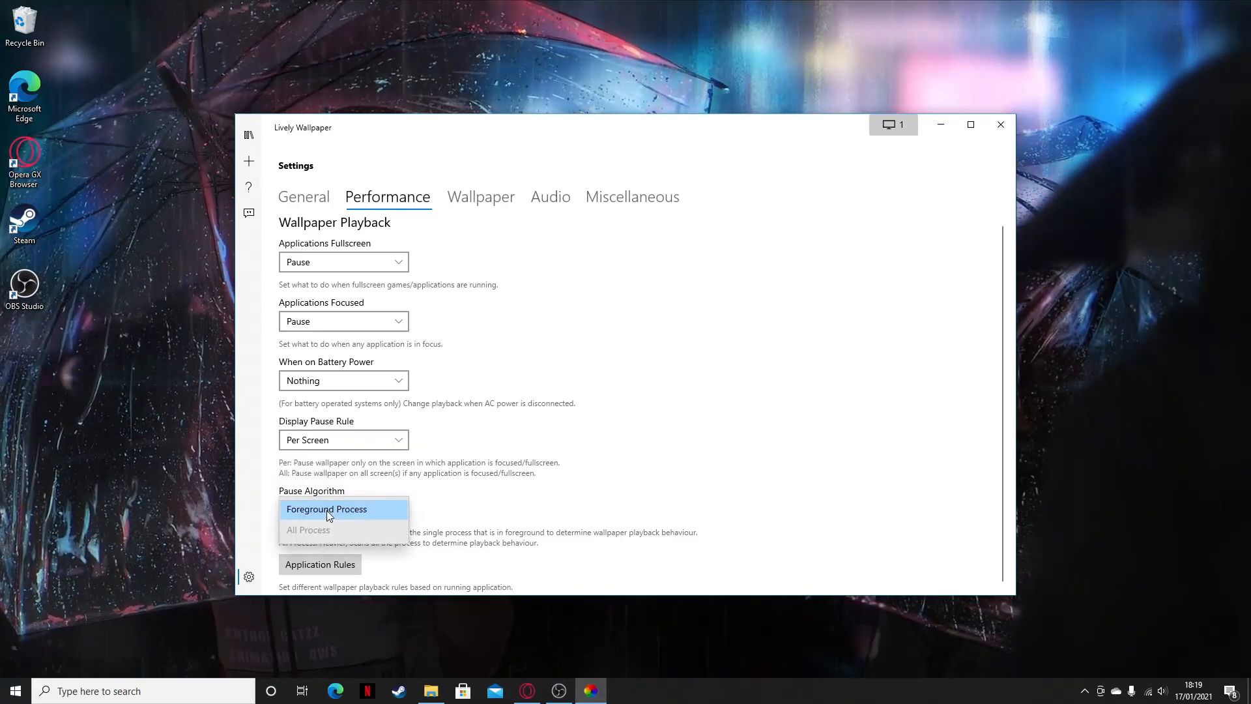
left_click(327, 509)
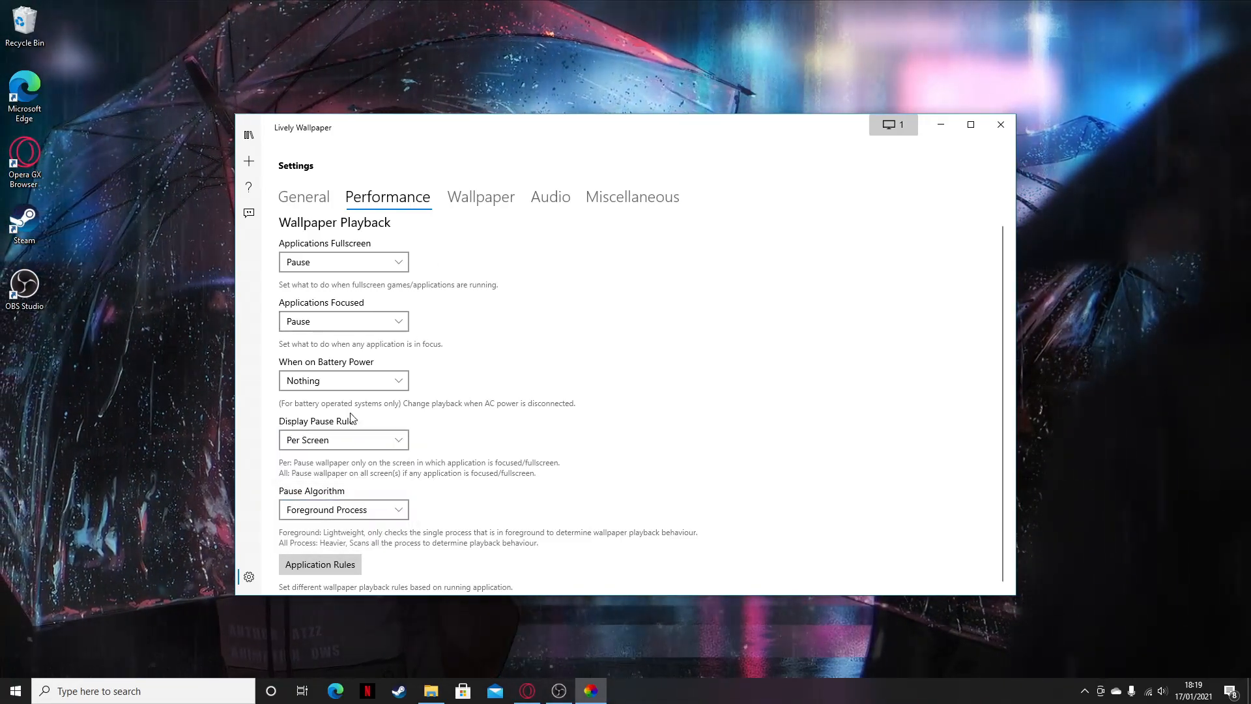
left_click(481, 196)
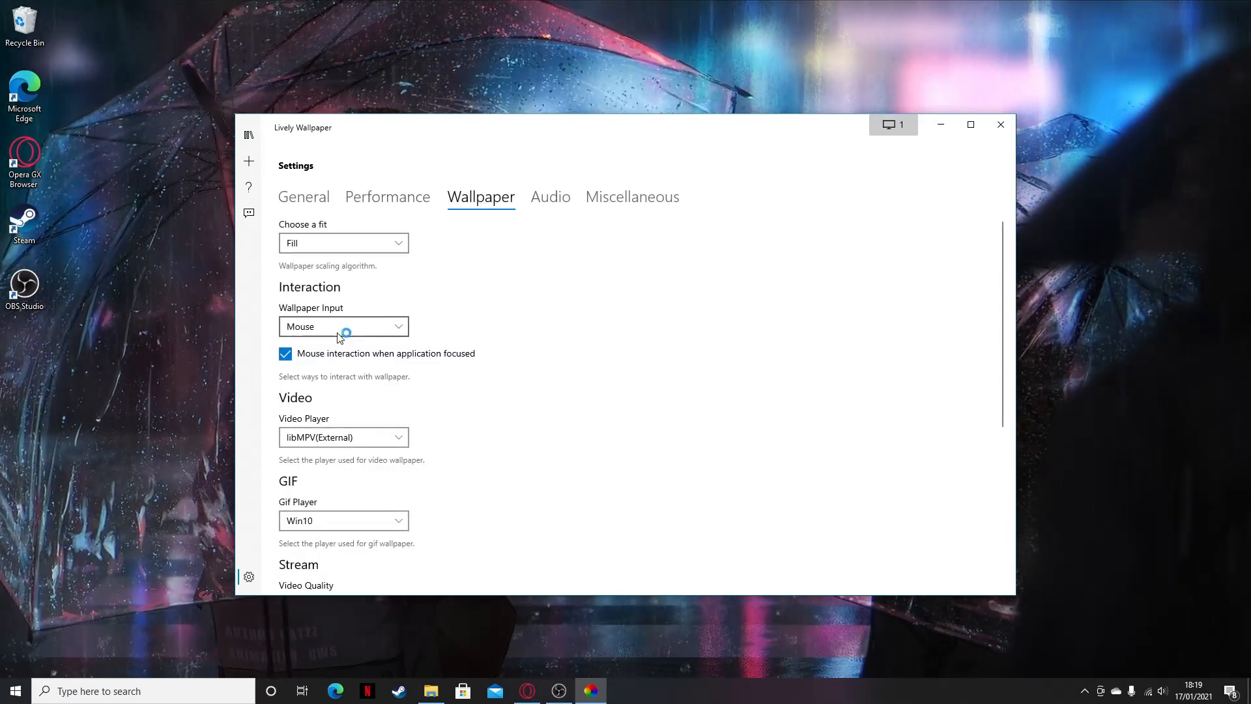
Set the online stream video quality to 1080p in Wallpaper settings
scroll("down", 3)
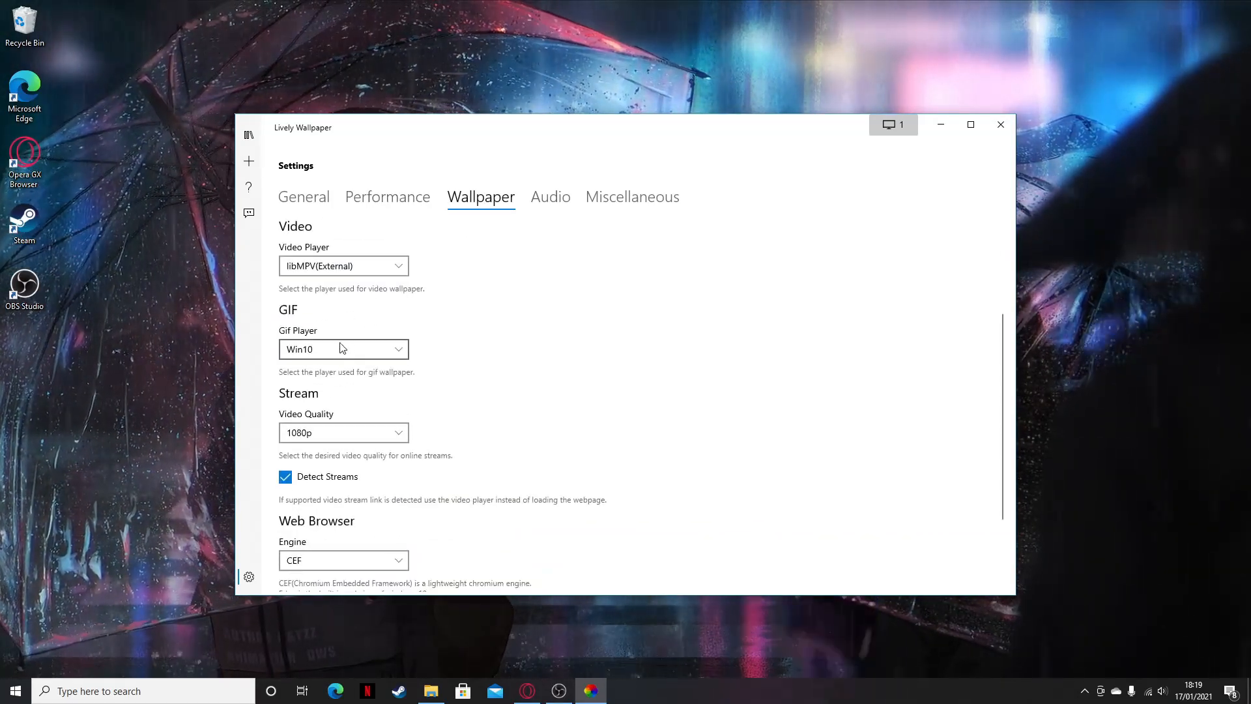
left_click(344, 433)
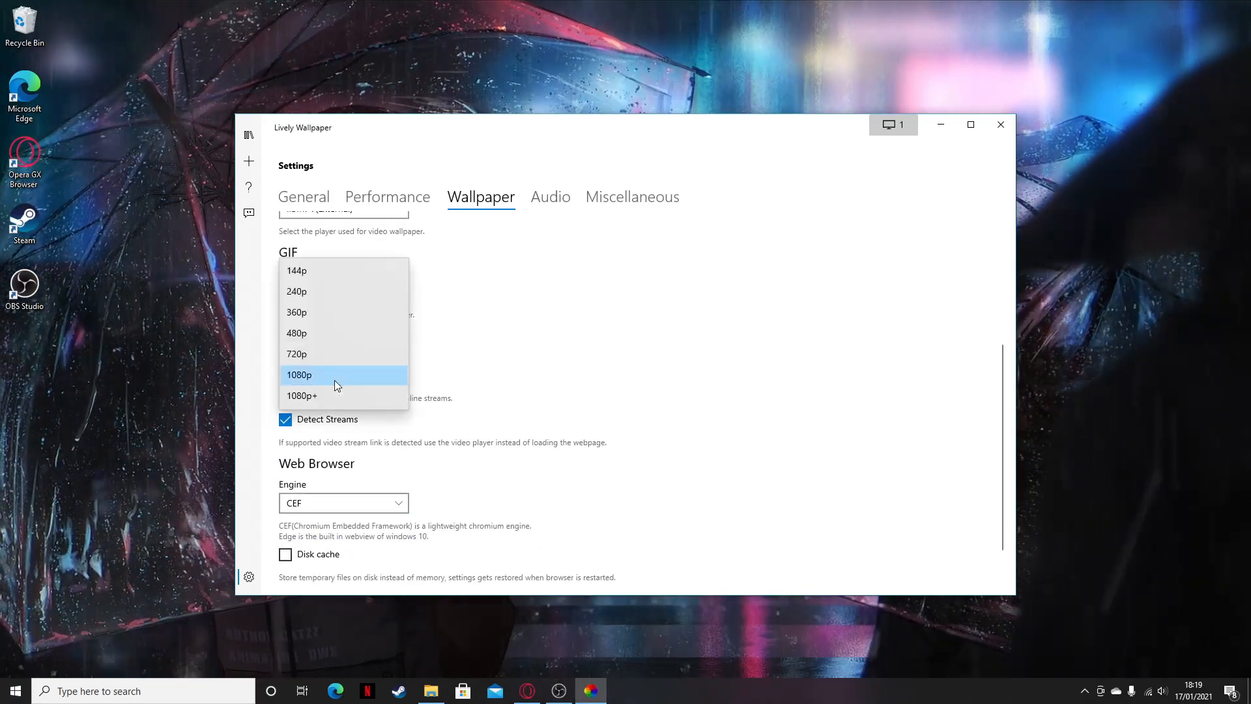
left_click(299, 374)
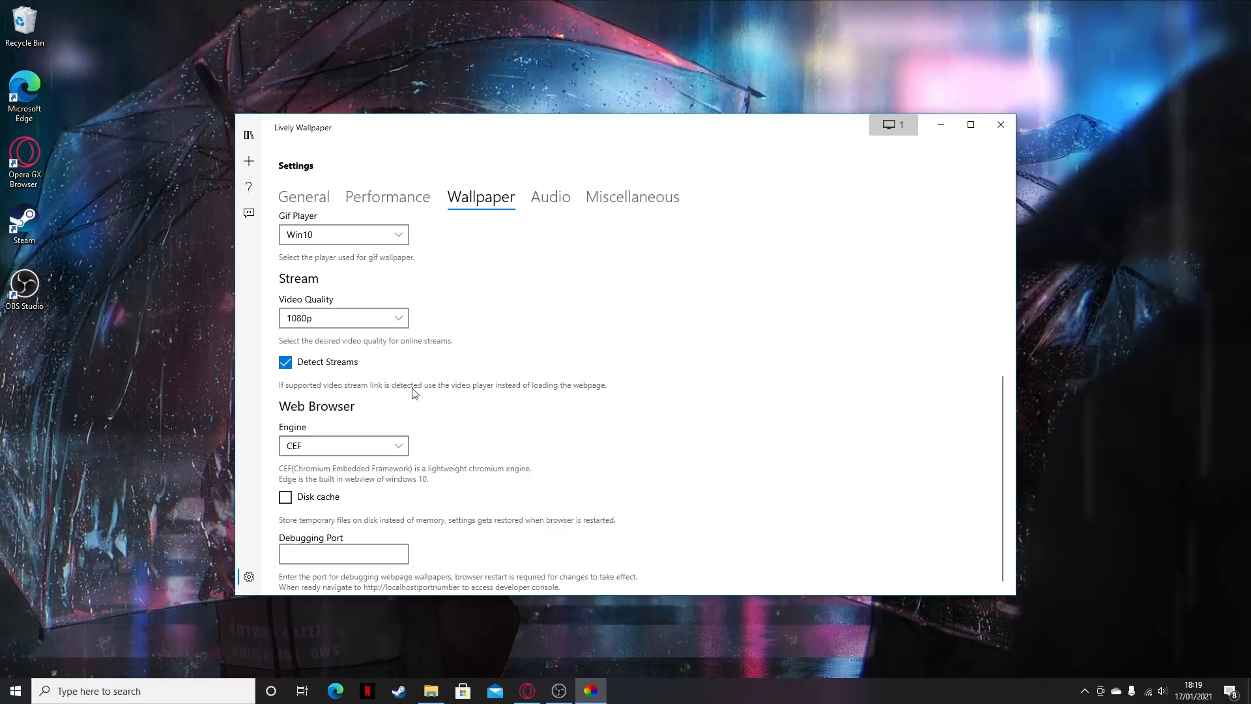
left_click(550, 196)
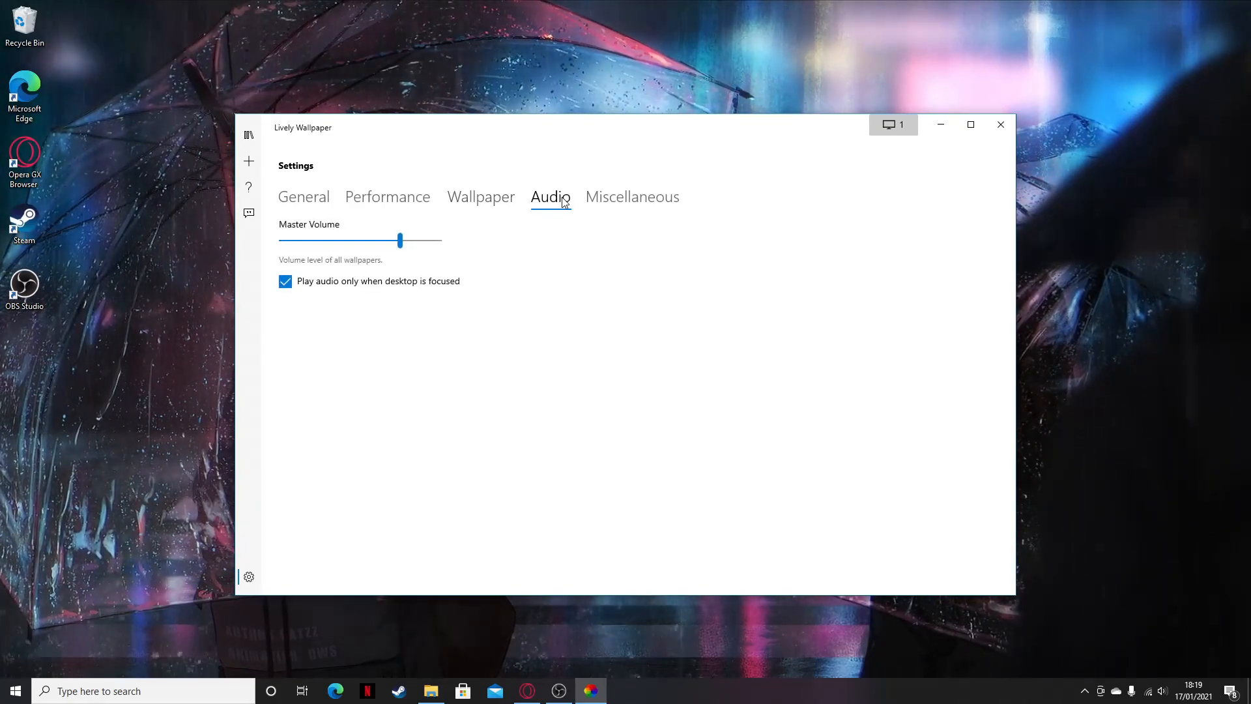
mouse_move(339, 270)
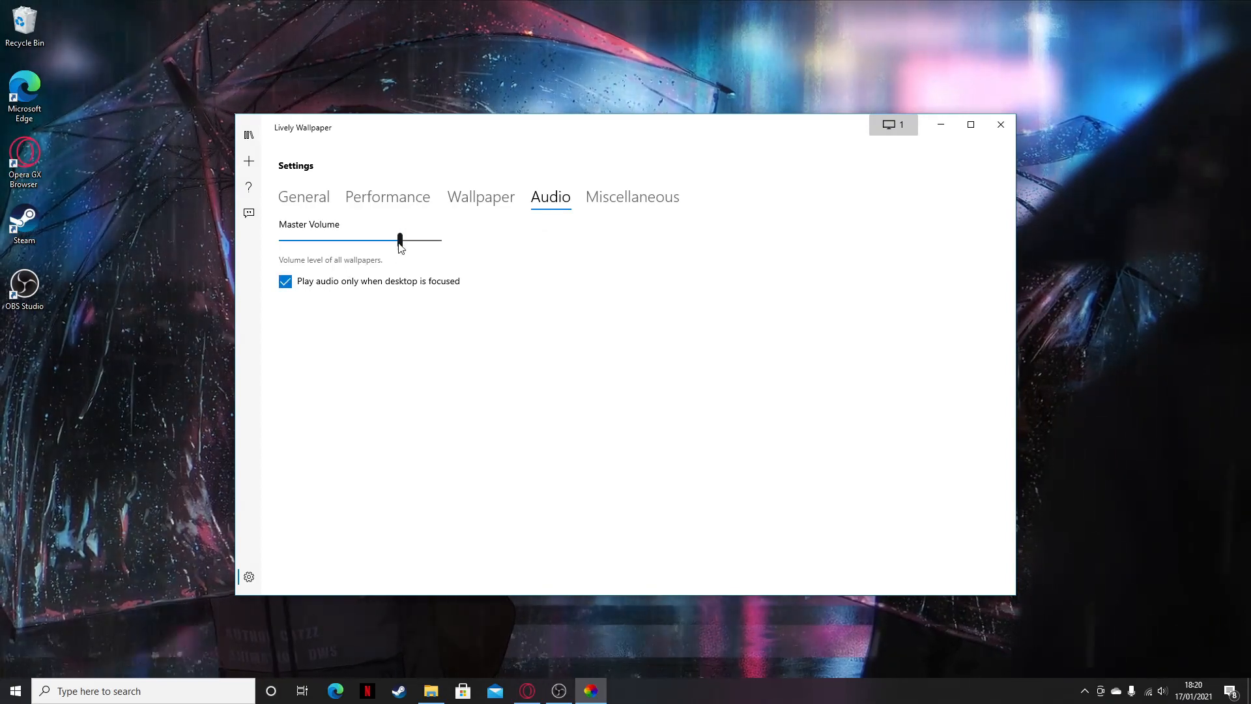
Slide the Master Volume for all wallpapers down to zero
left_click_drag(399, 239, 280, 239)
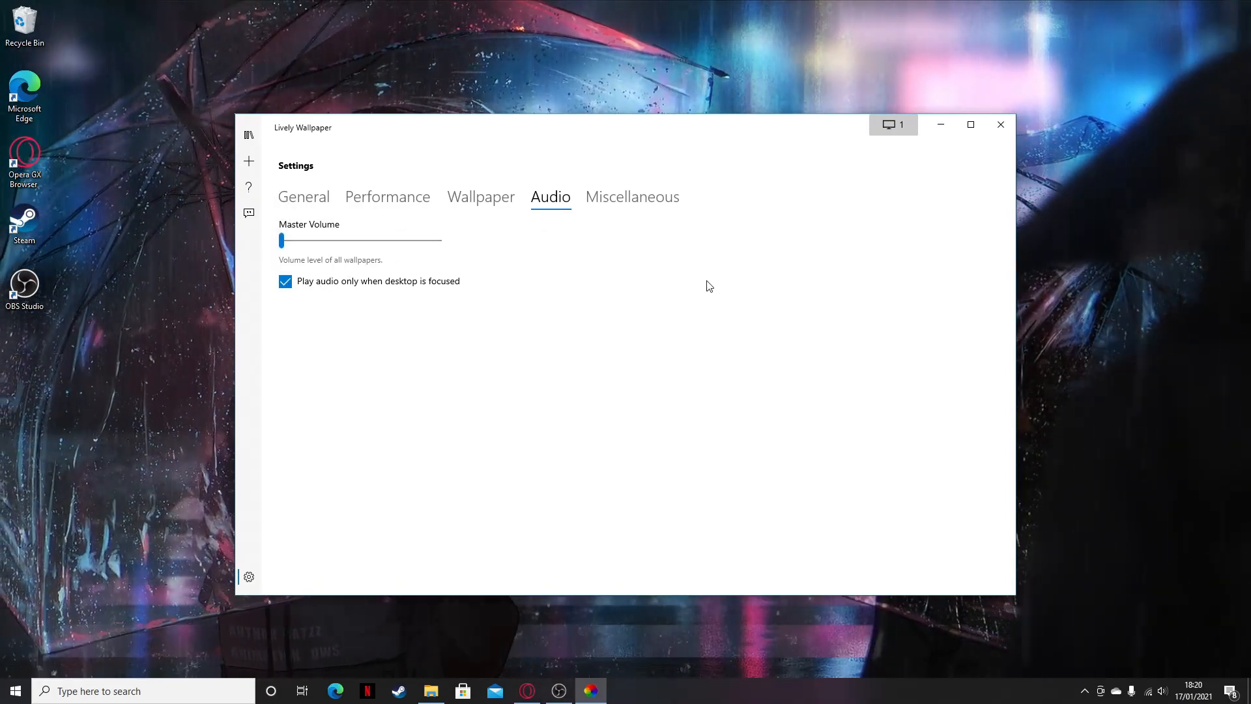